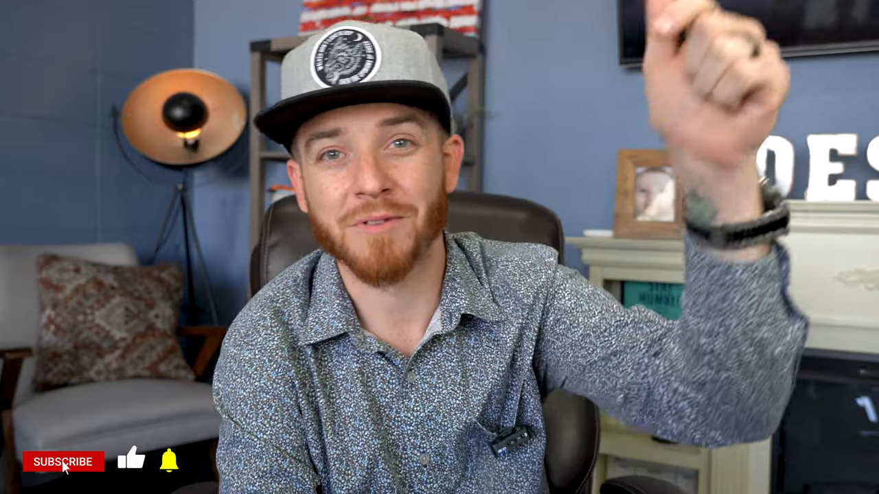
Step: Switch to the Chrome tab showing the old evp.1hwy.com homepage
click(66, 469)
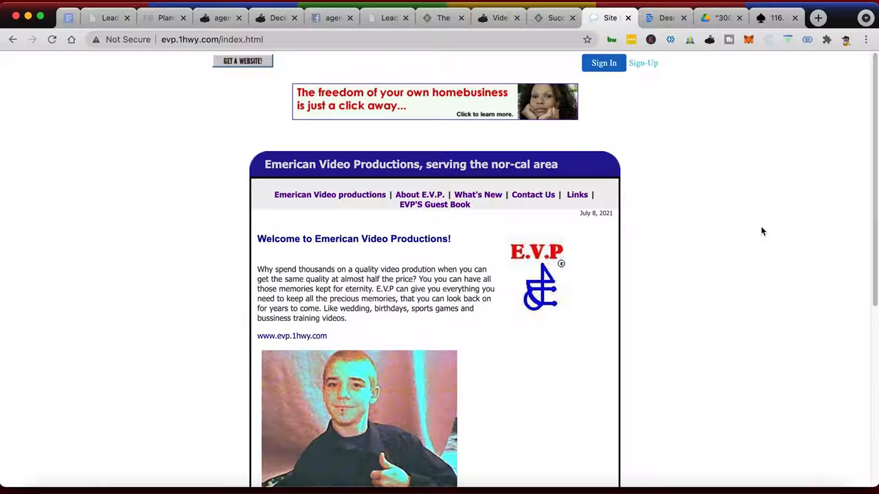
click(213, 39)
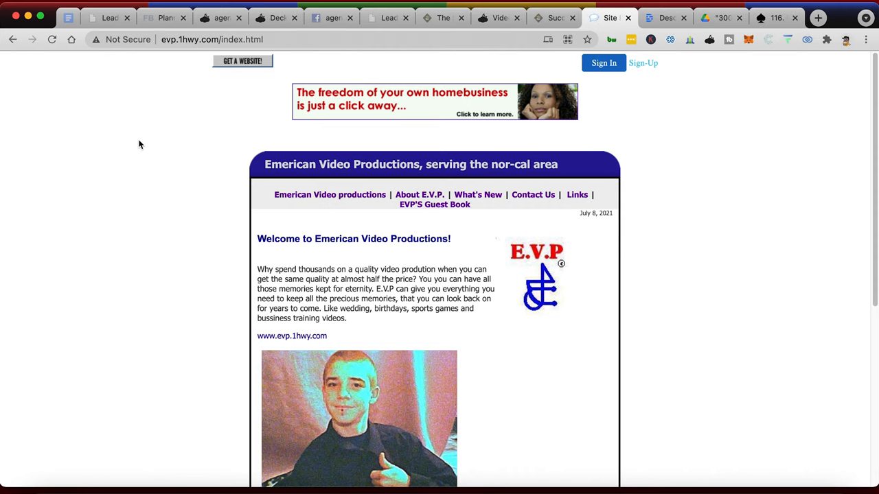
mouse_move(164, 224)
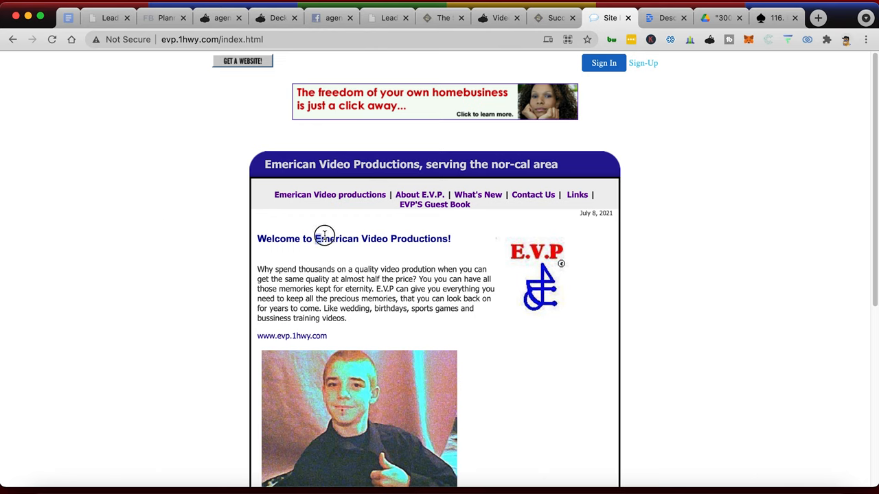
mouse_move(321, 238)
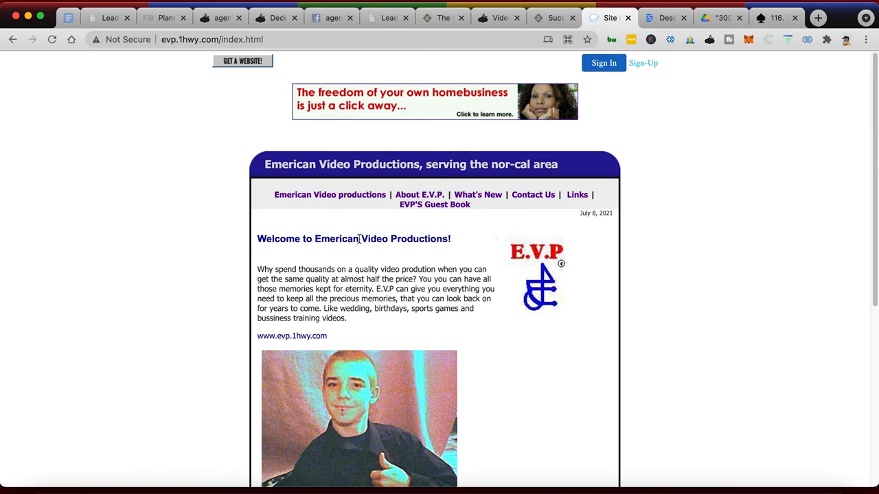
double_click(336, 239)
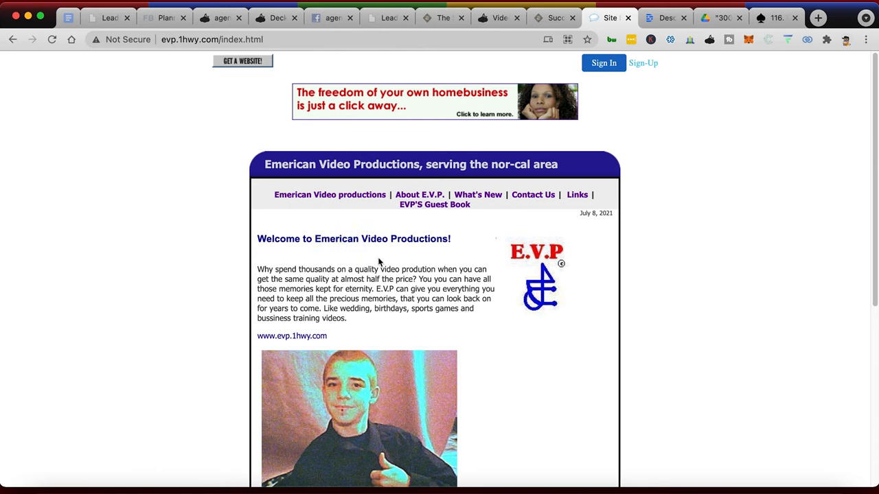
mouse_move(381, 201)
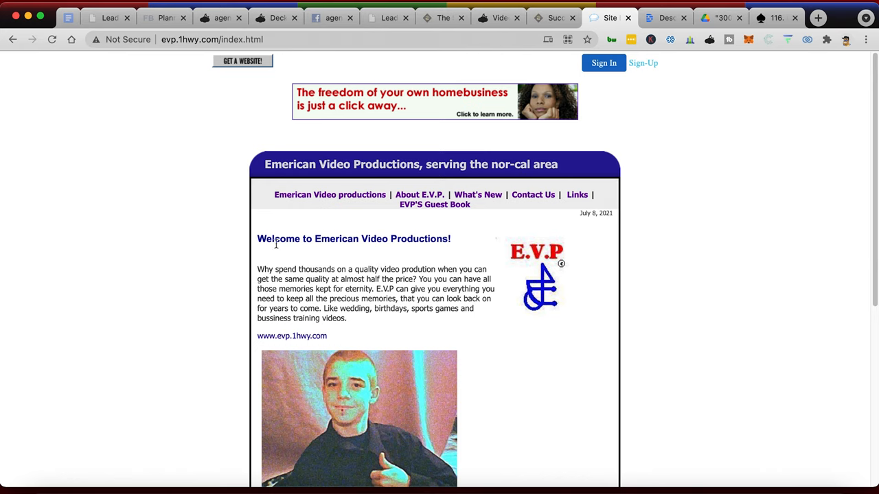
mouse_move(264, 266)
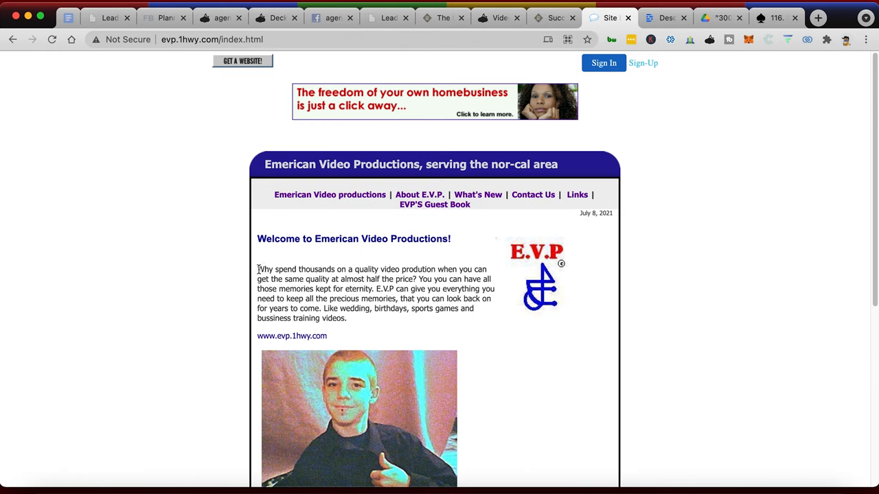
drag(257, 267, 363, 279)
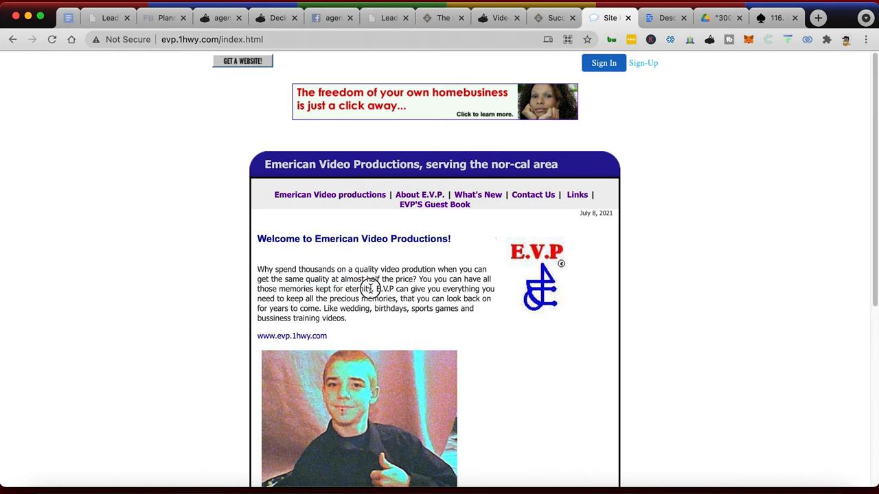
double_click(365, 289)
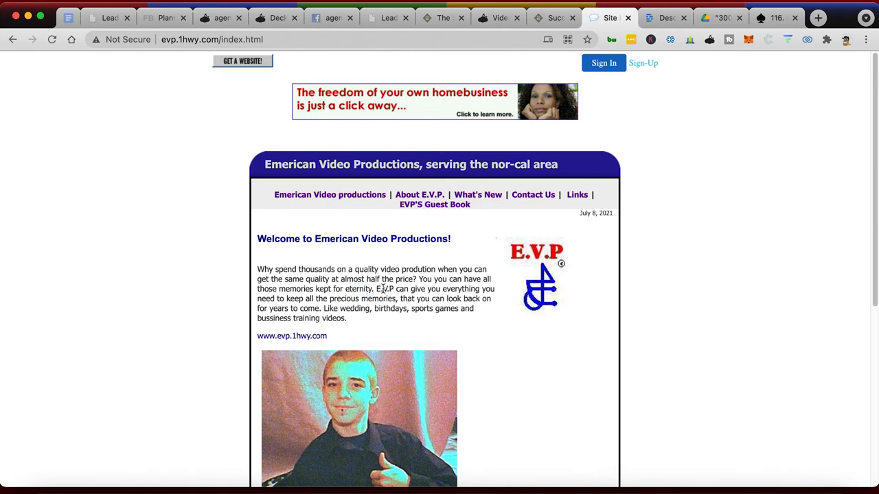
mouse_move(387, 291)
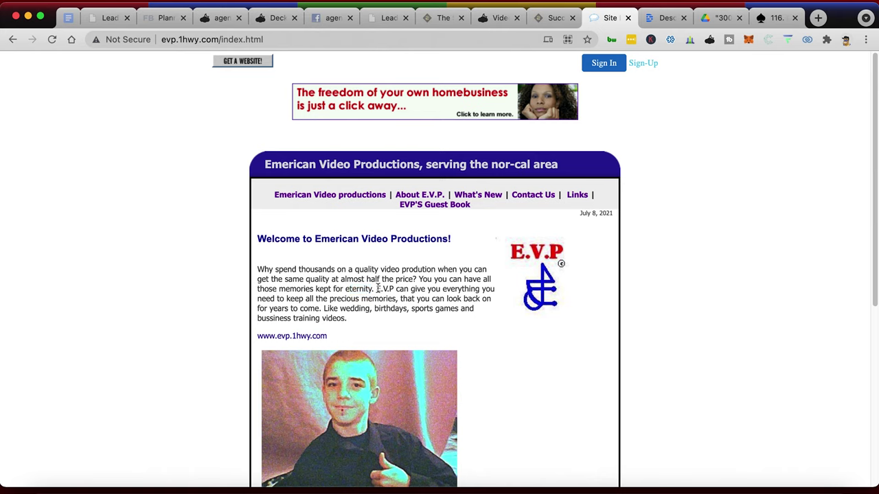
mouse_move(314, 300)
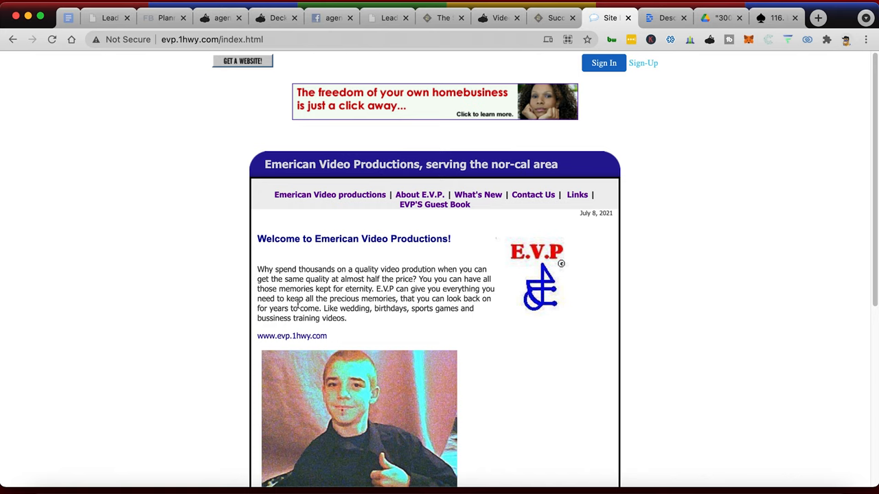
mouse_move(405, 316)
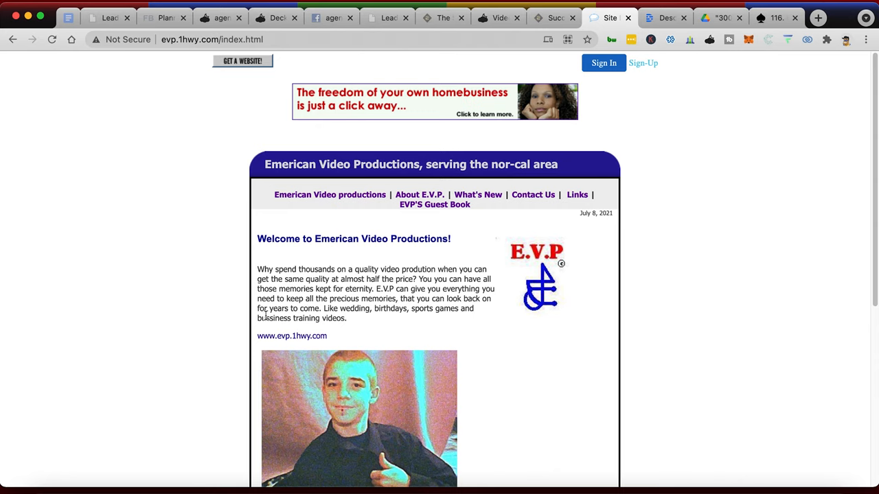
double_click(348, 307)
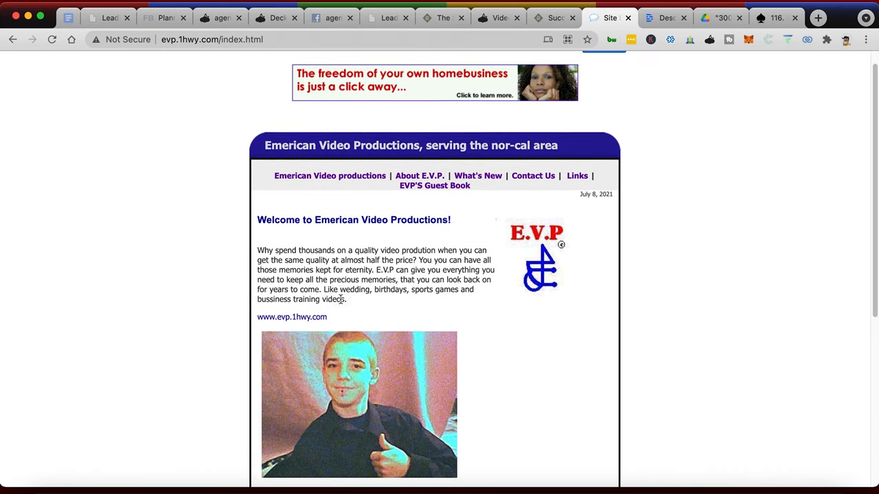
Step: Scroll down the E.V.P homepage to the Prices list and phone contact line
scroll(down, 3)
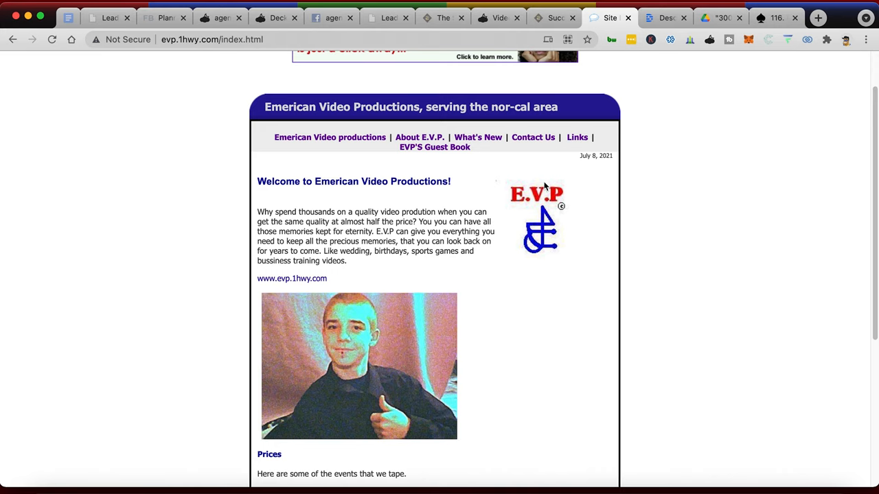
mouse_move(591, 243)
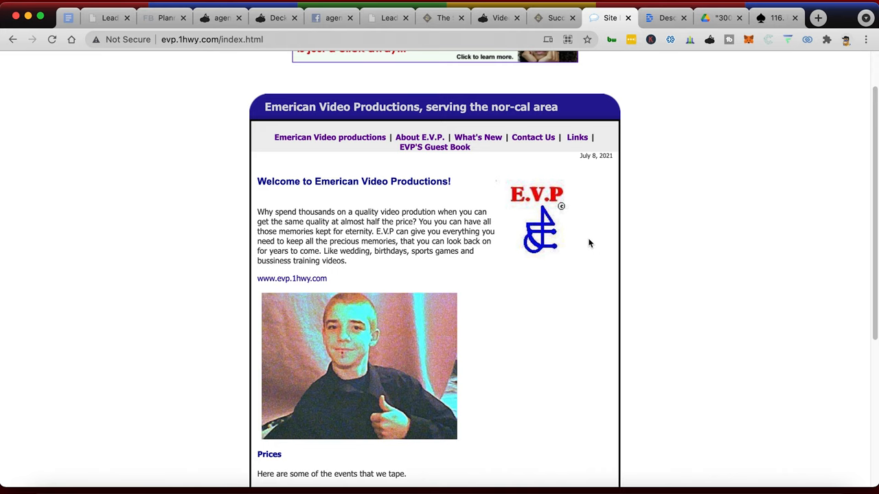
mouse_move(560, 220)
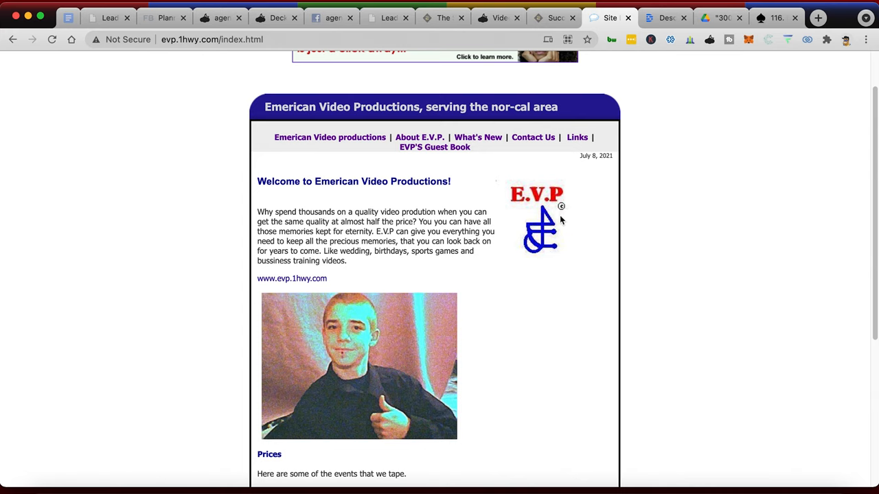
mouse_move(560, 219)
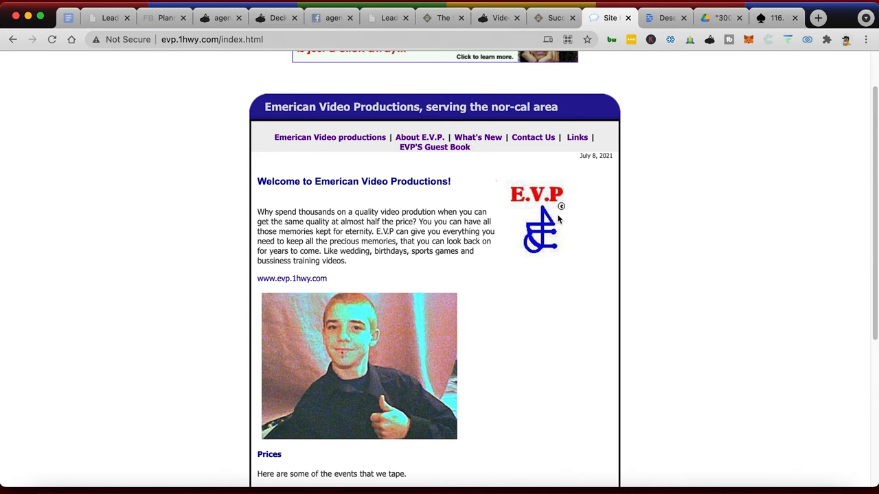
mouse_move(516, 207)
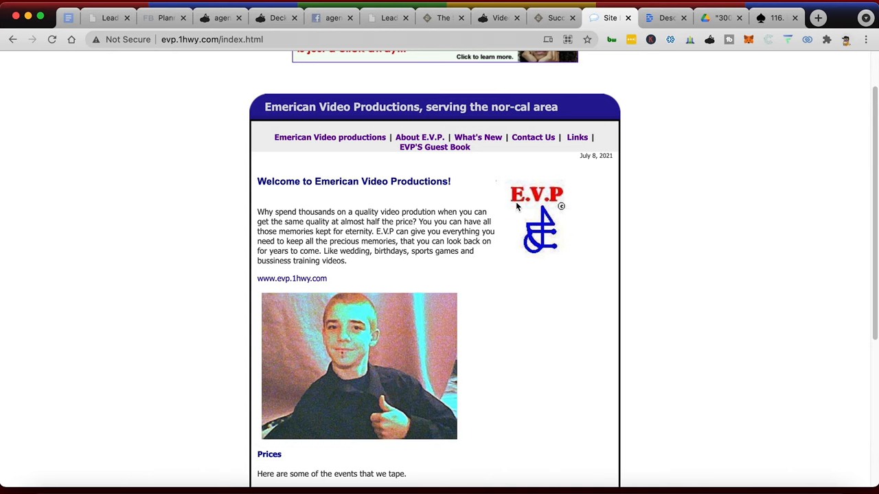
mouse_move(558, 206)
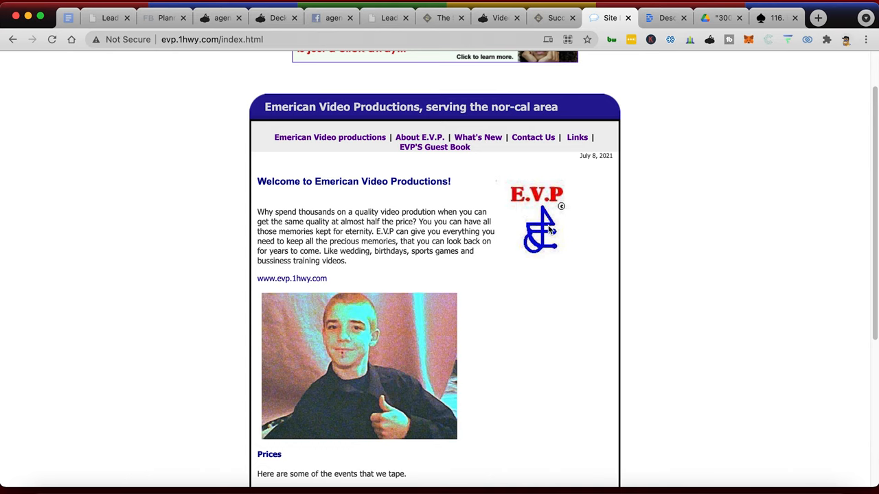
mouse_move(525, 244)
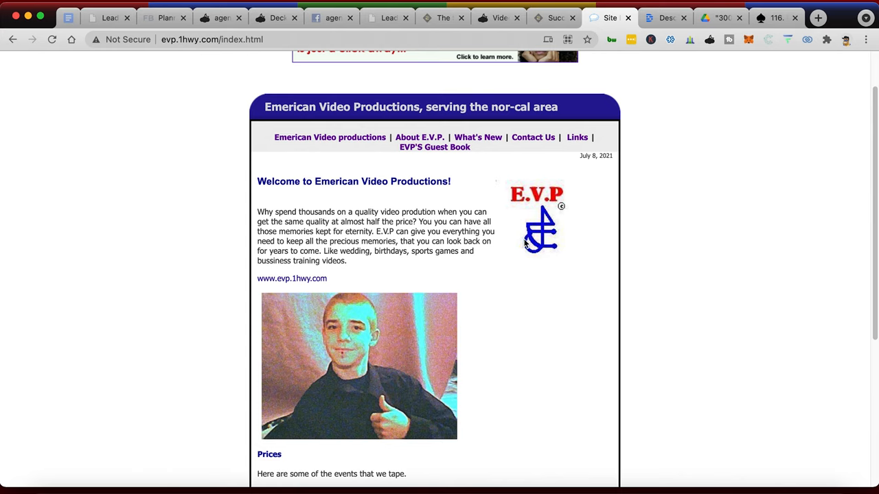
mouse_move(552, 261)
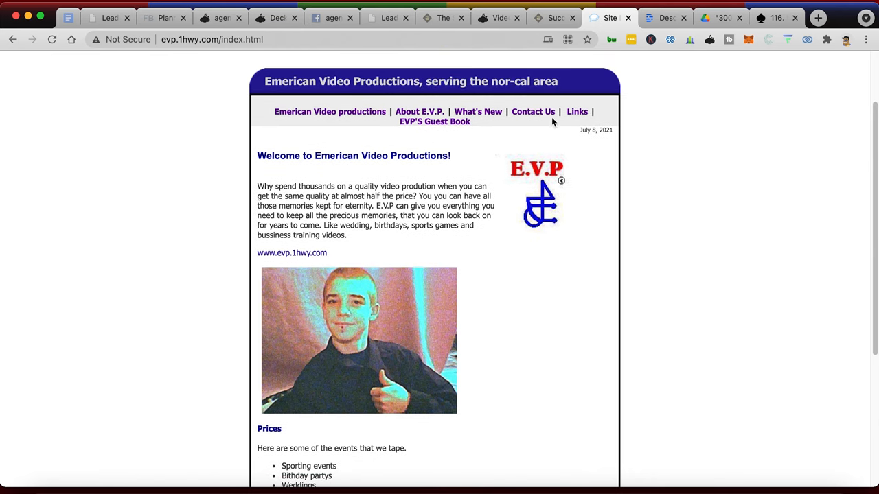
scroll(down, 3)
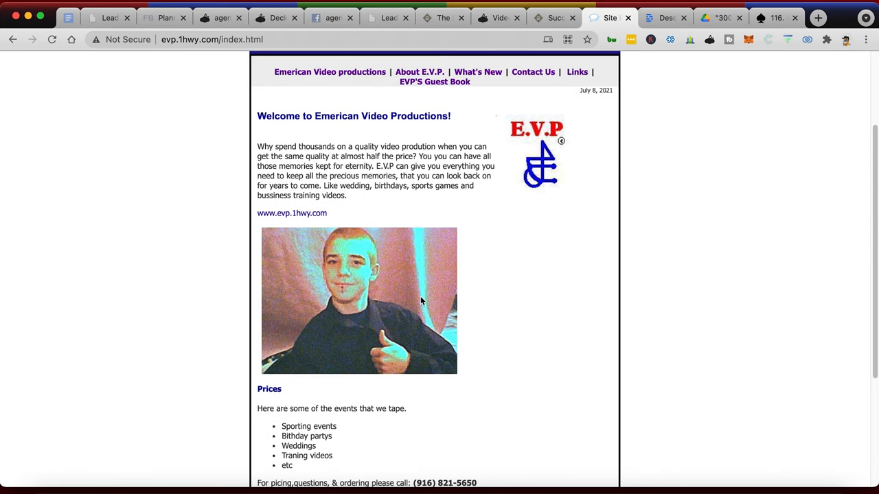
mouse_move(346, 266)
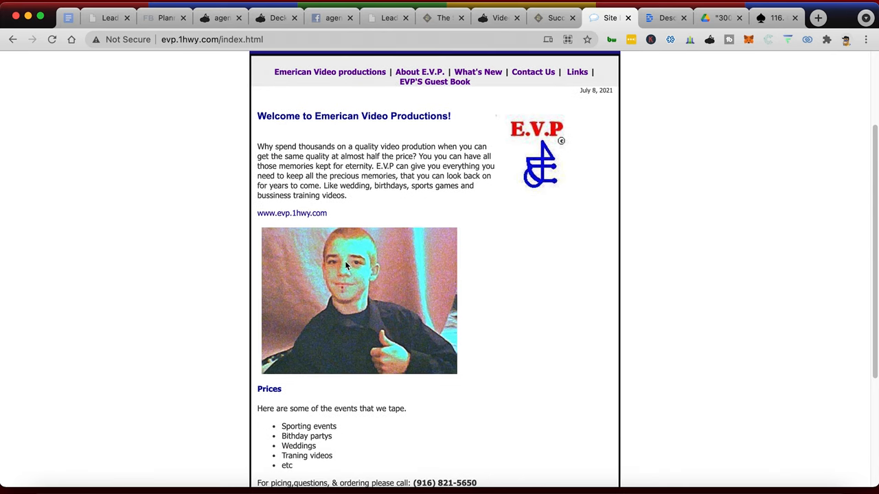
mouse_move(340, 264)
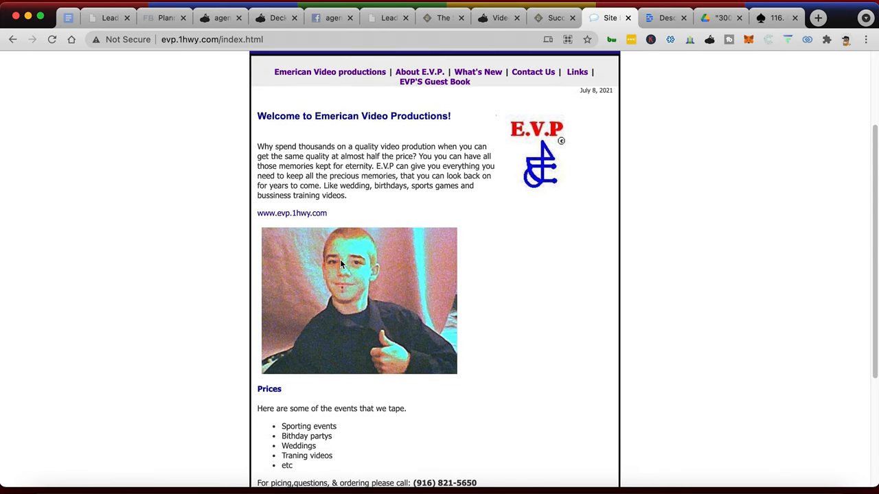
mouse_move(338, 288)
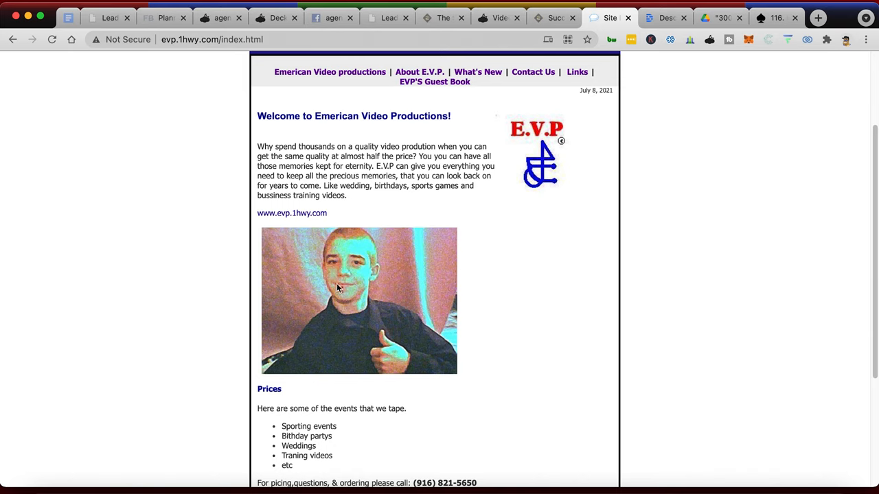
mouse_move(343, 294)
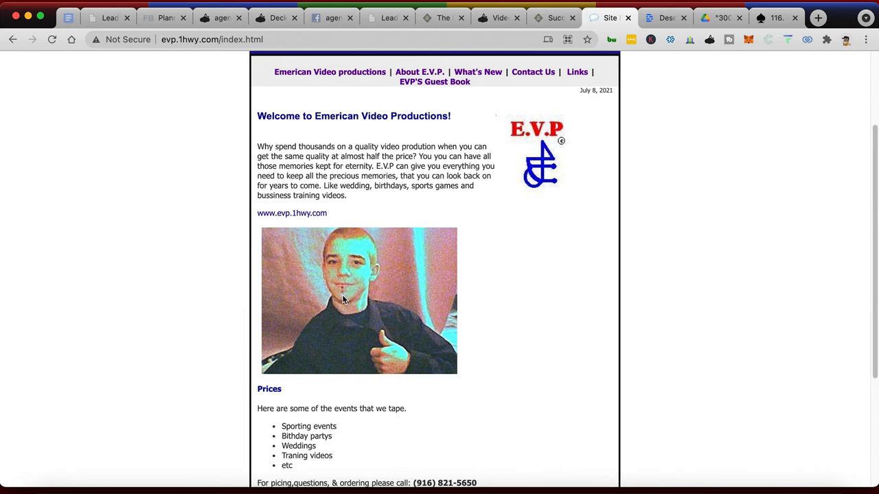
mouse_move(345, 307)
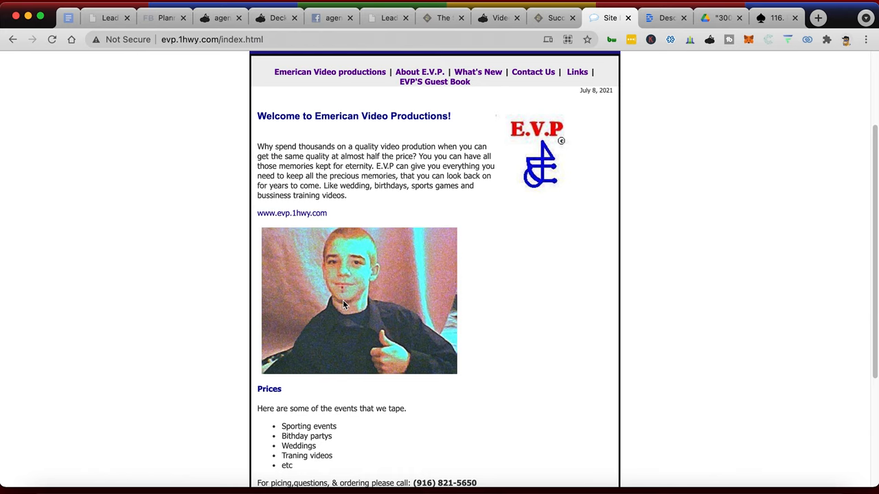
mouse_move(407, 370)
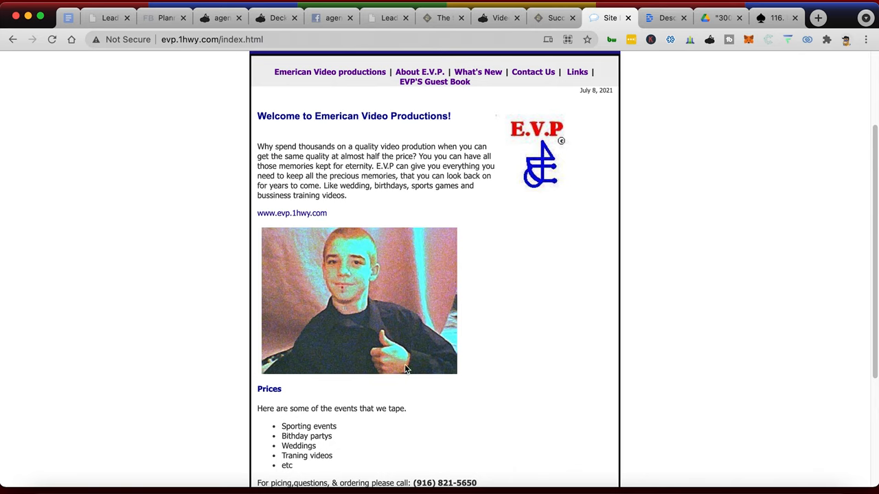
mouse_move(344, 303)
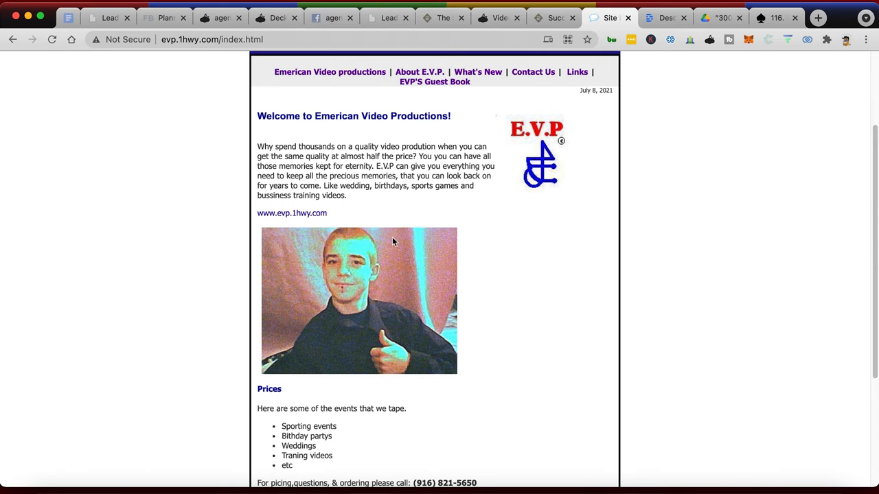
mouse_move(434, 241)
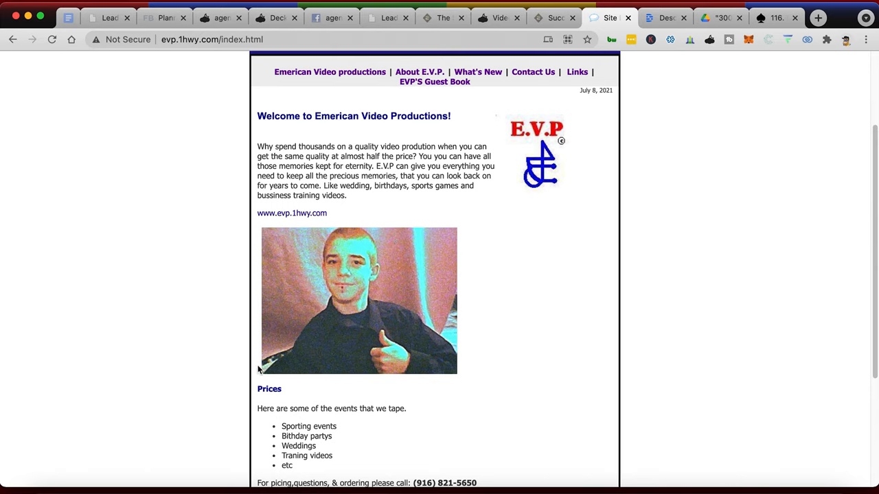
mouse_move(420, 352)
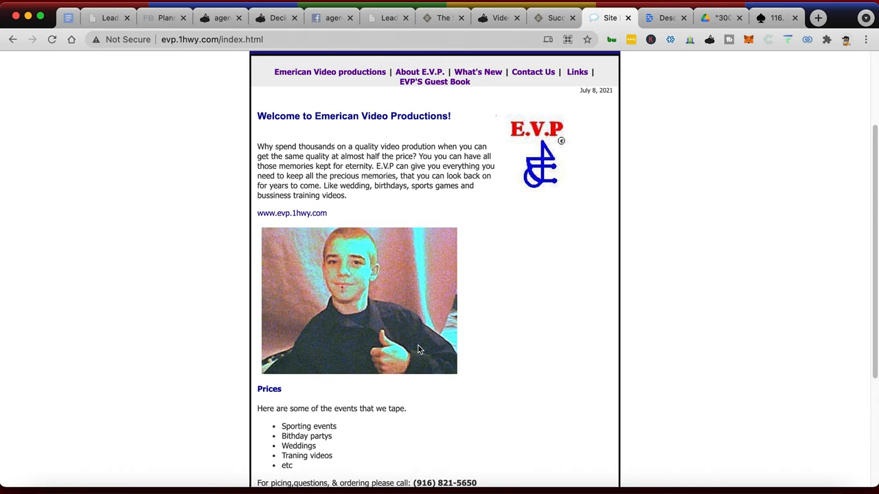
mouse_move(456, 298)
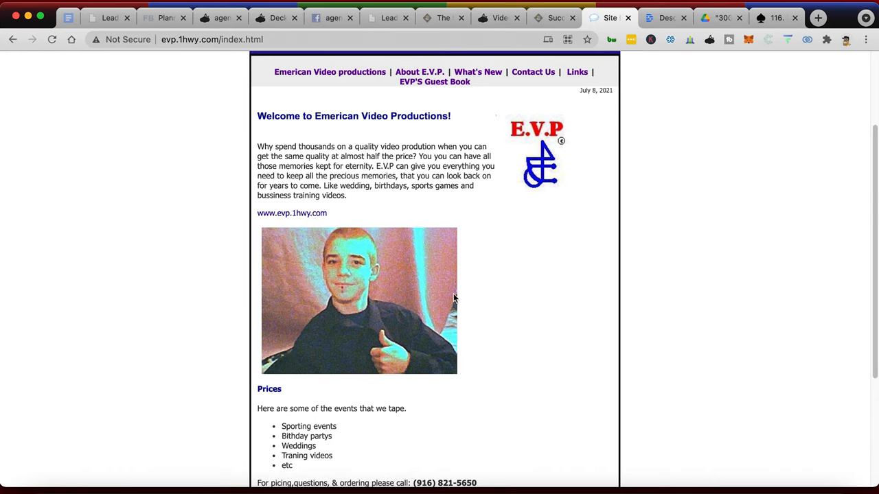
scroll(down, 3)
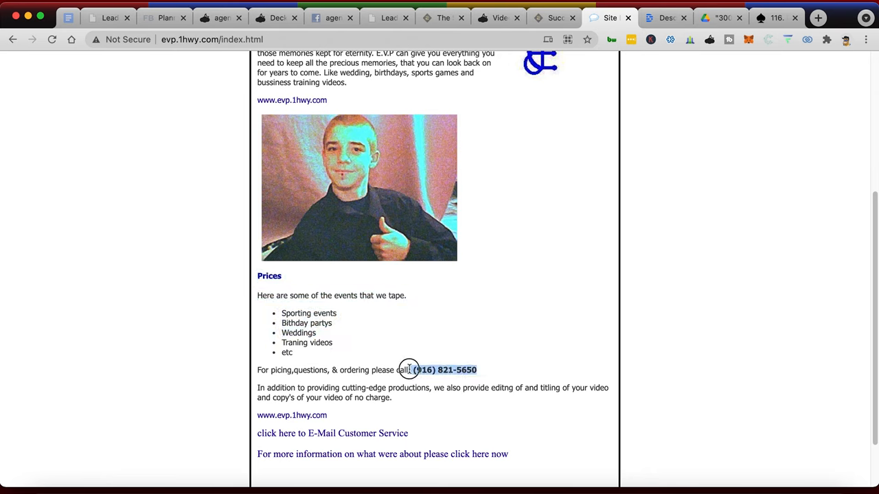
scroll(down, 3)
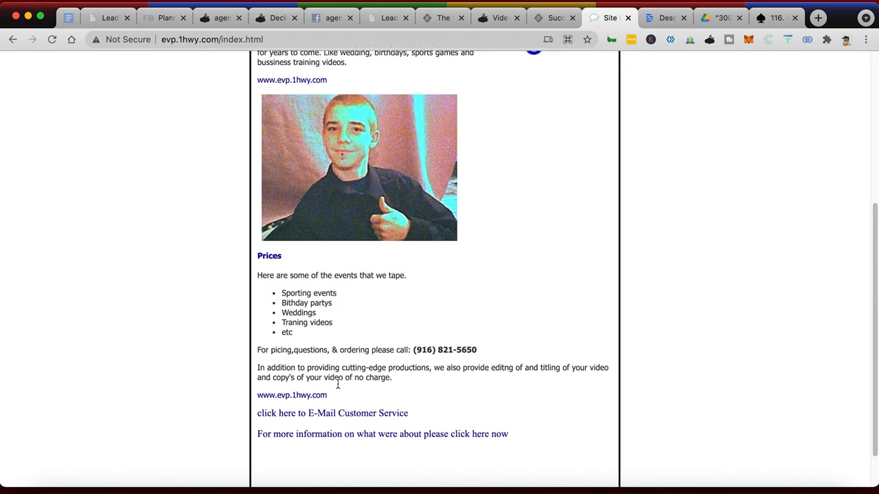
scroll(down, 3)
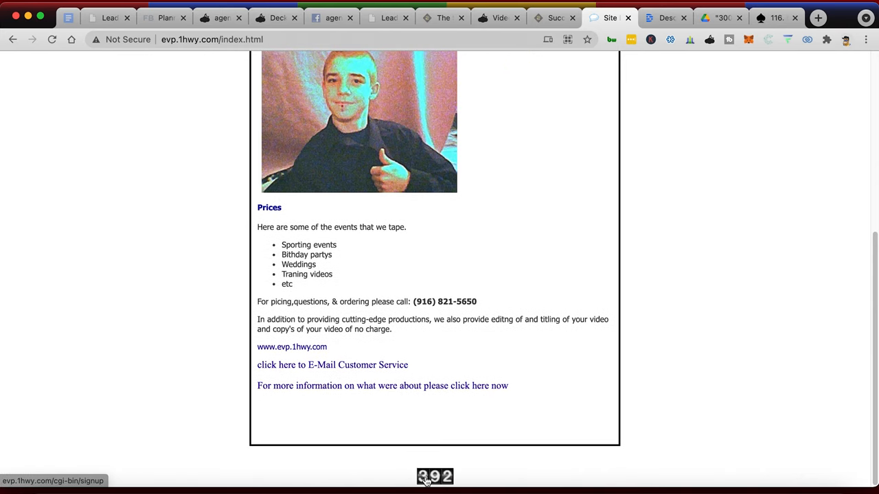
mouse_move(481, 466)
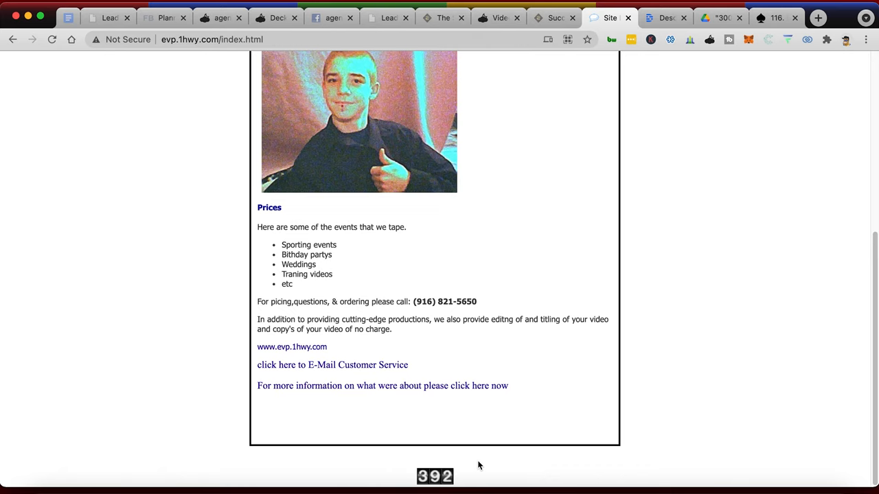
scroll(up, 3)
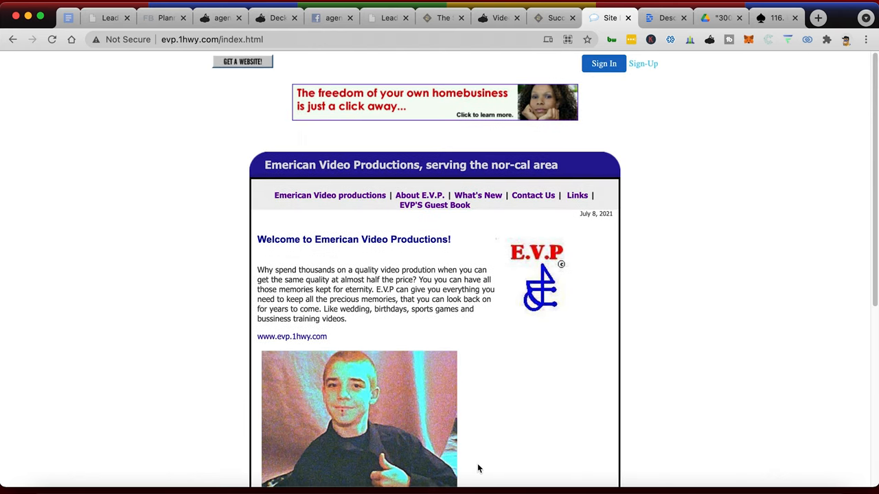
scroll(down, 3)
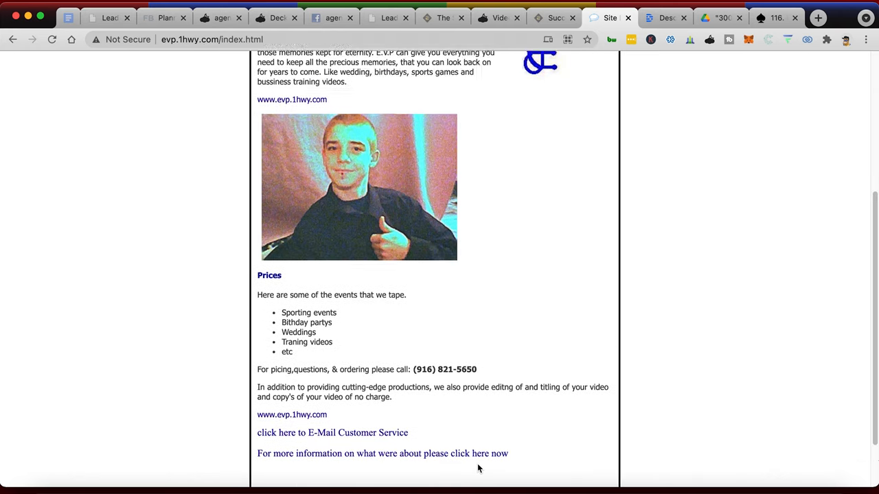
scroll(up, 3)
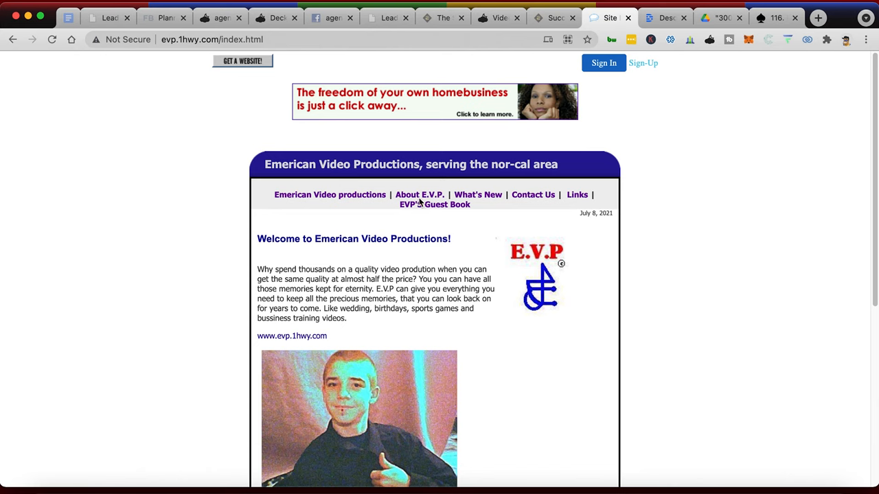
Step: Go to the About E.V.P page and highlight words and the 2004 opening year in the company description
click(421, 195)
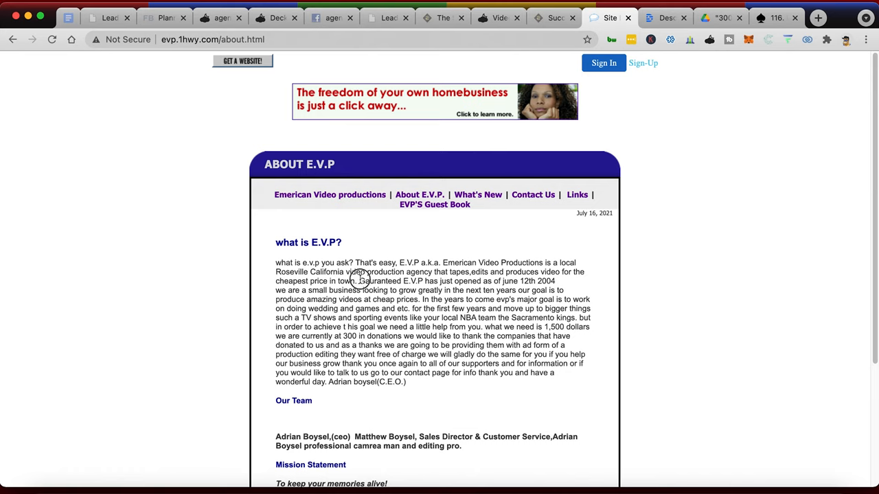
mouse_move(400, 290)
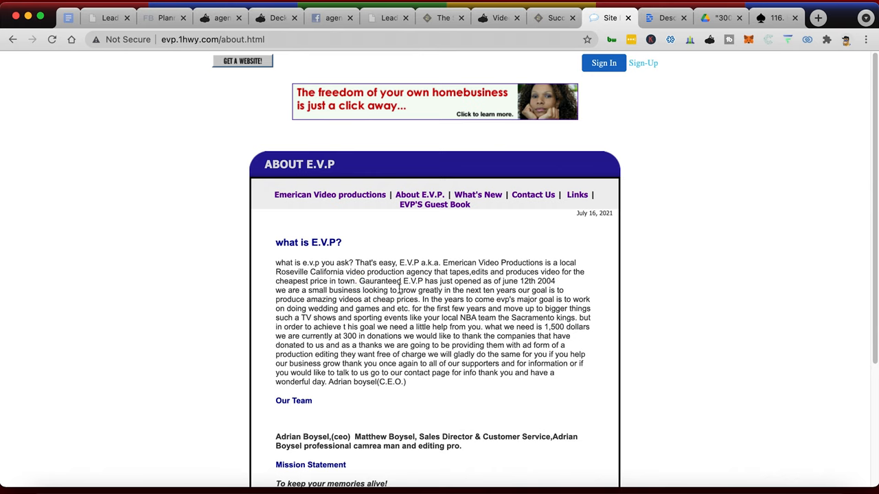
double_click(369, 281)
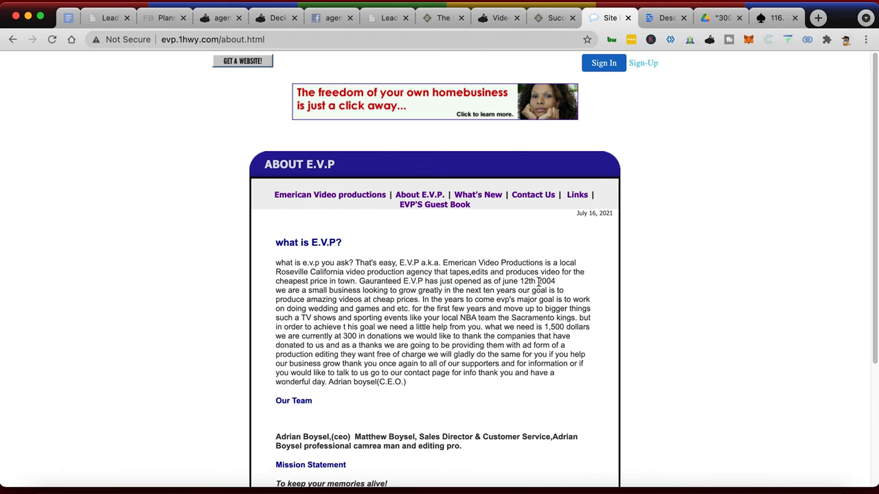
mouse_move(559, 288)
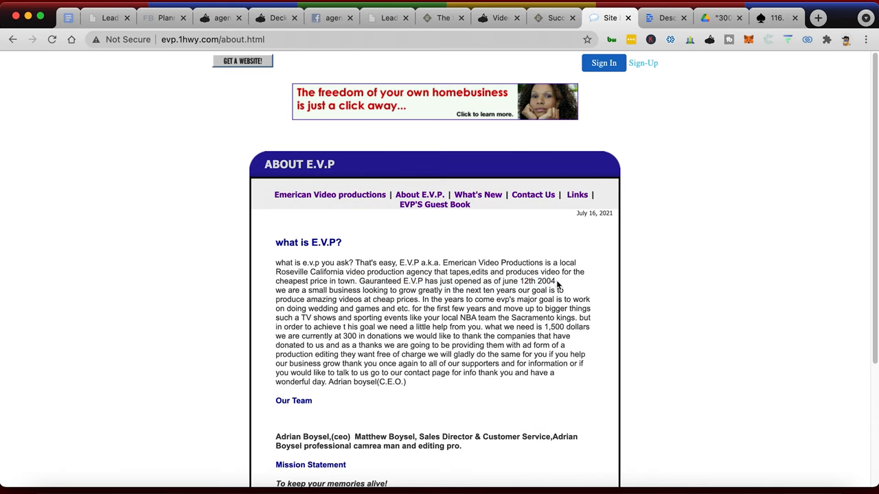
double_click(560, 280)
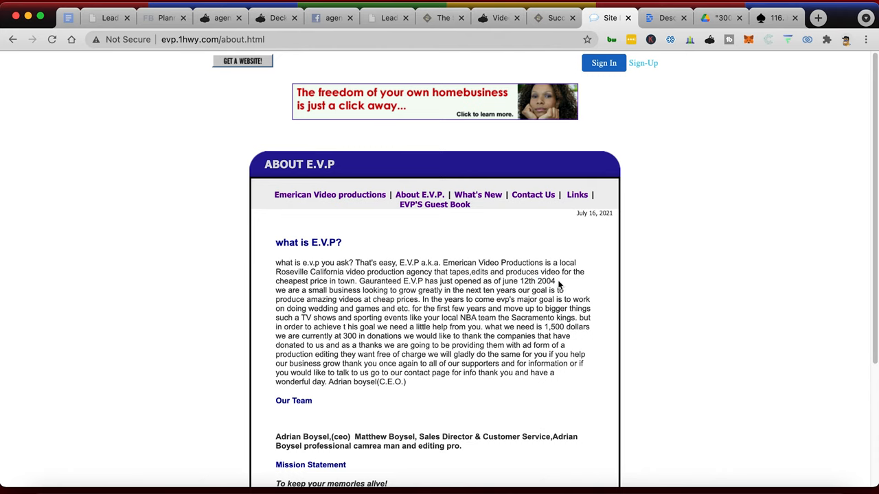
double_click(547, 280)
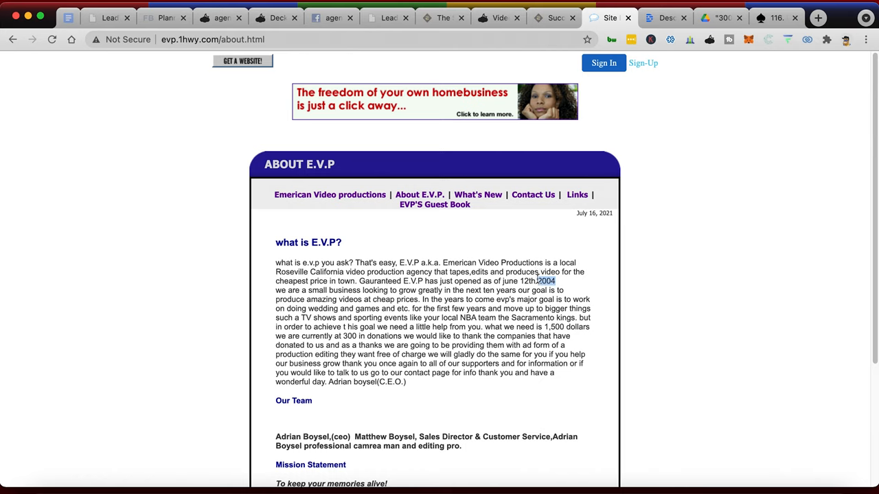
Step: Scroll to the team list and mission statement, highlighting names and 'editing pro.' then clearing the selection
scroll(down, 3)
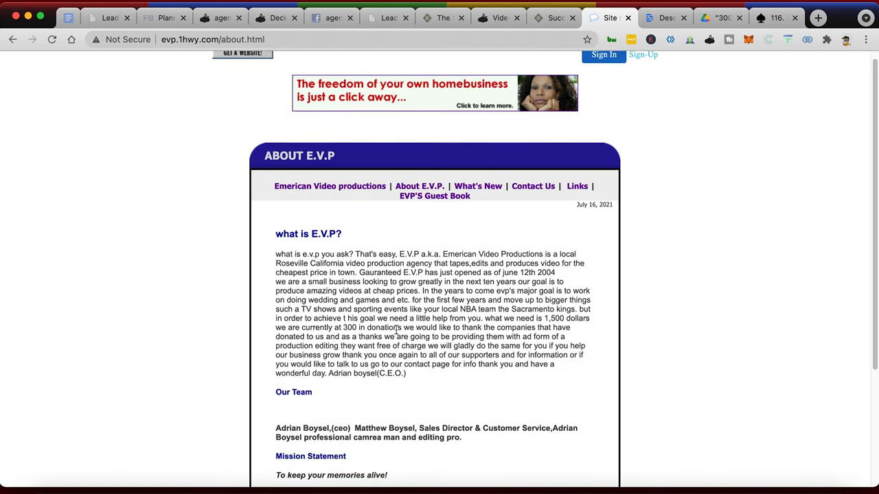
scroll(down, 3)
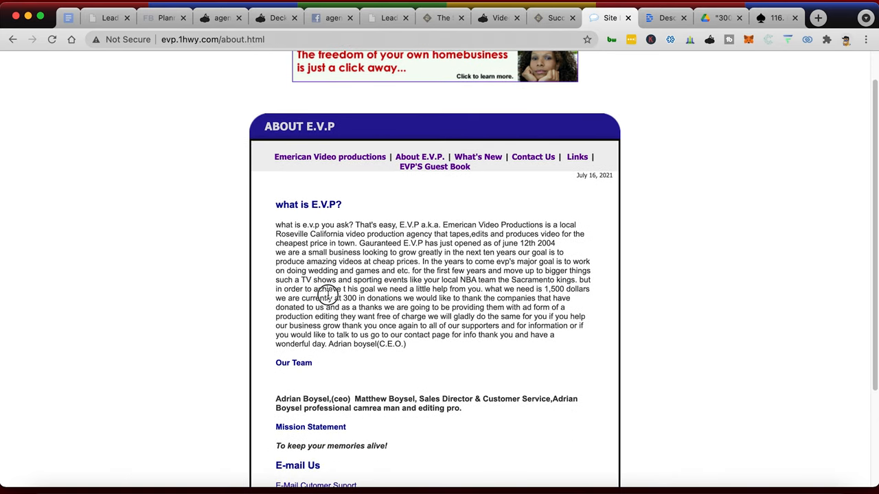
mouse_move(414, 294)
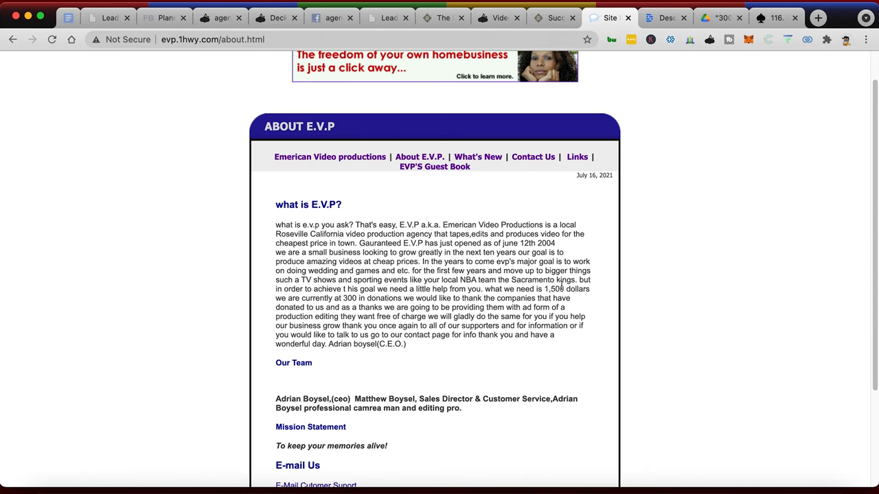
scroll(down, 3)
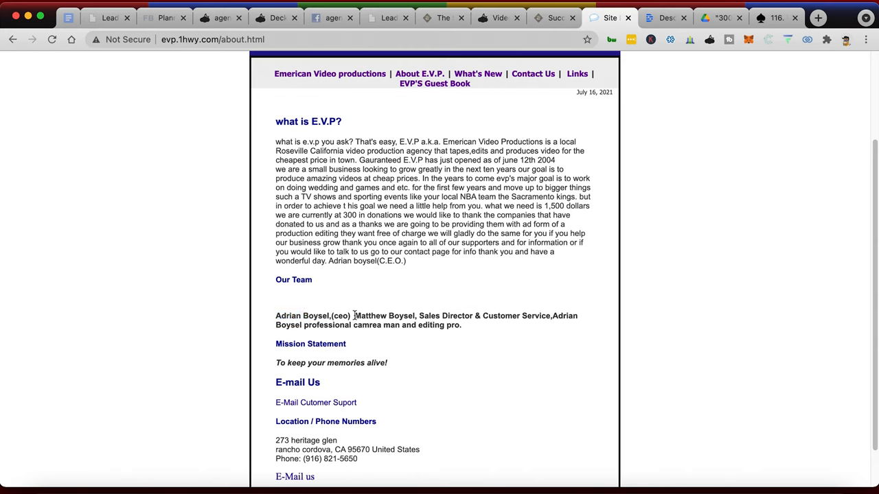
double_click(391, 316)
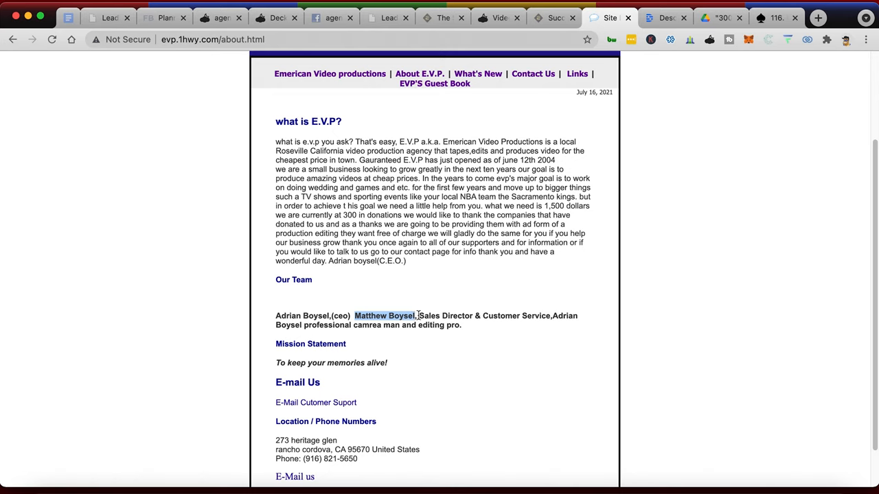
drag(420, 314, 546, 315)
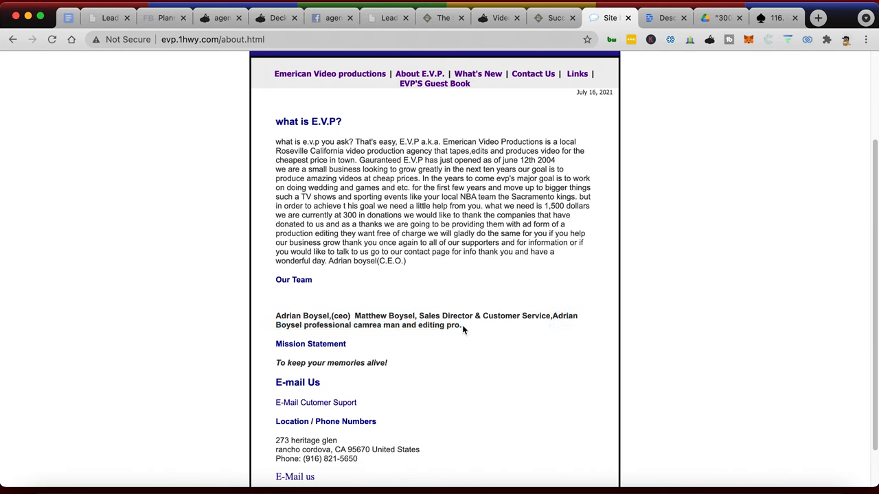
double_click(432, 325)
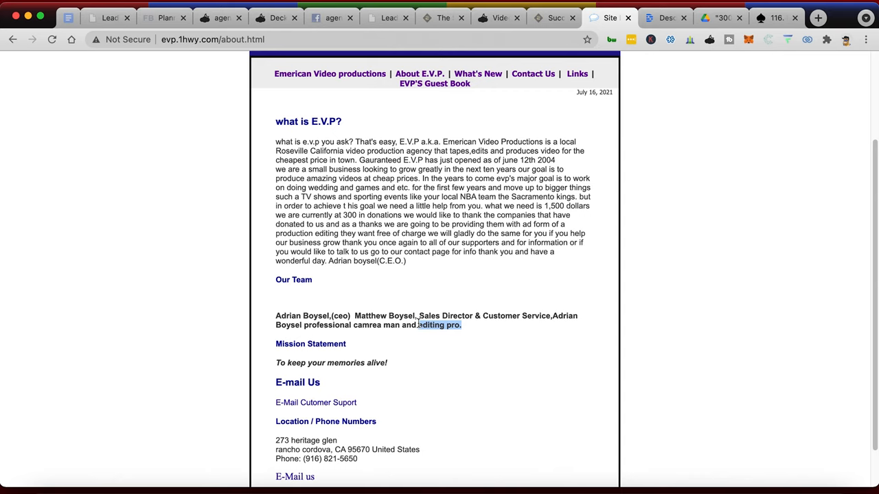
click(481, 343)
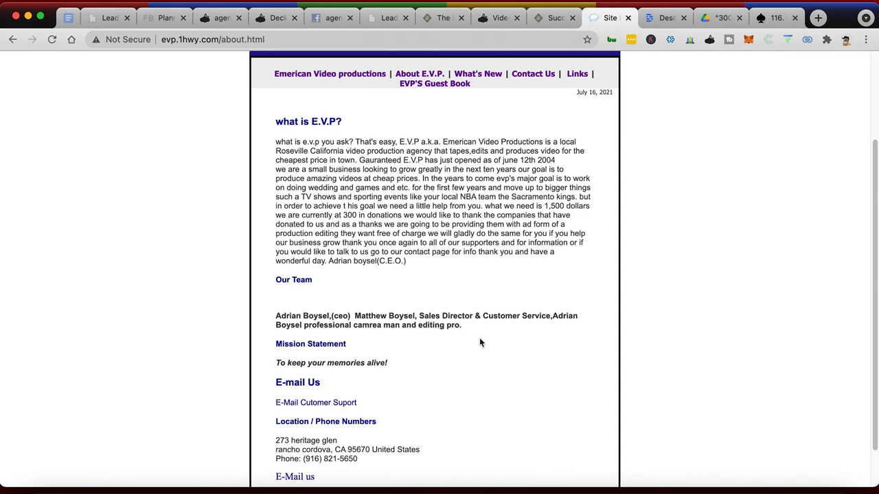
mouse_move(341, 294)
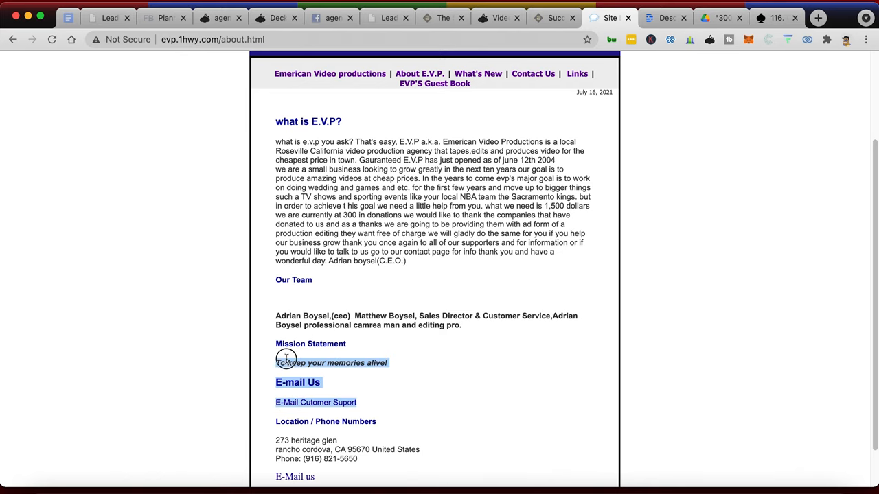
click(421, 365)
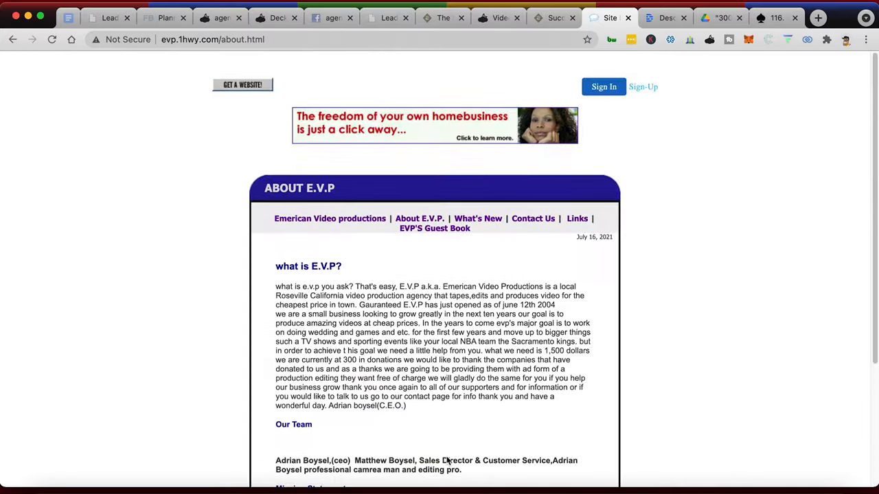
click(478, 218)
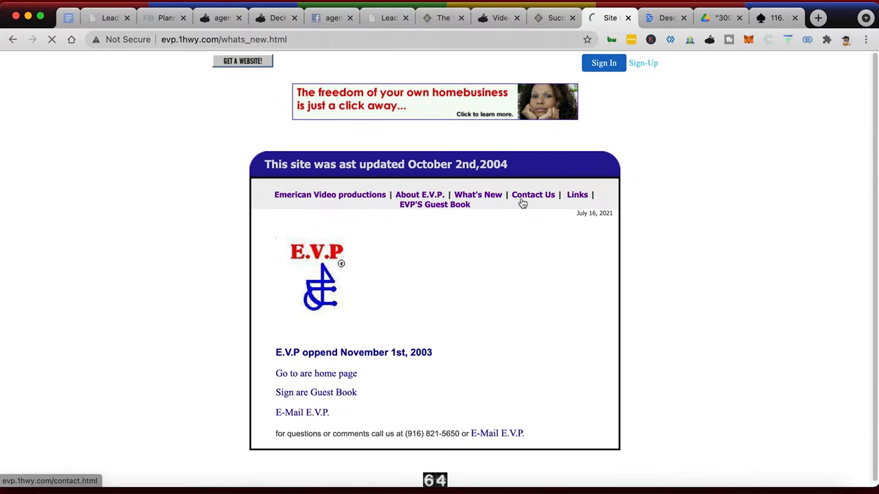
click(533, 195)
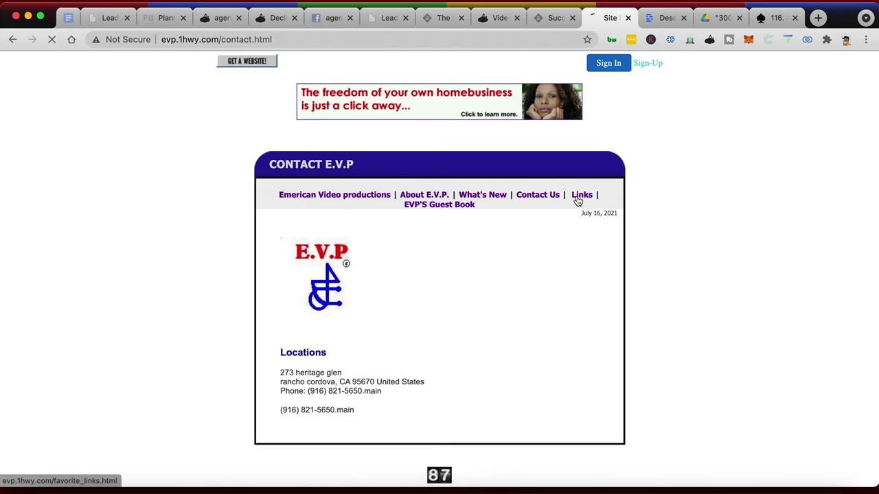
click(580, 195)
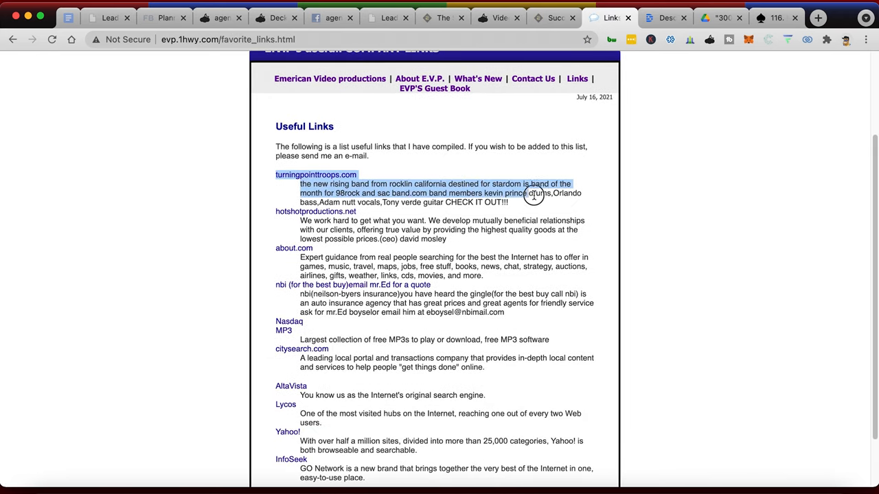
click(504, 216)
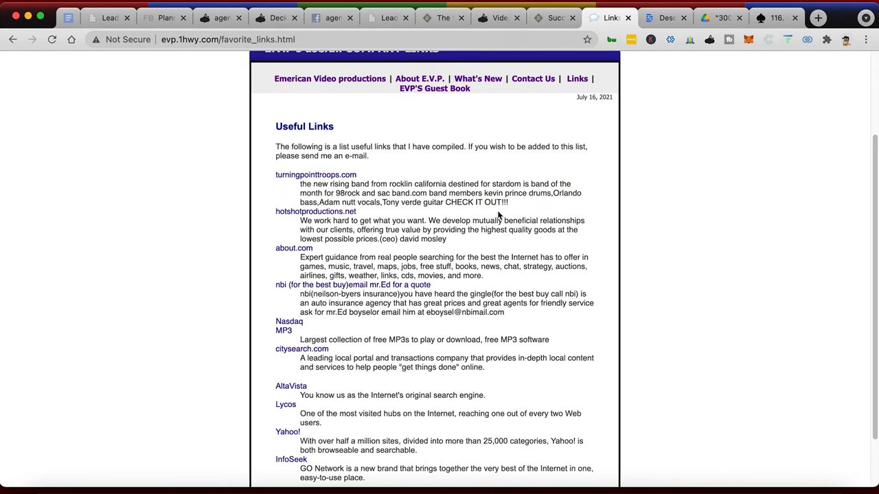
drag(300, 219, 456, 239)
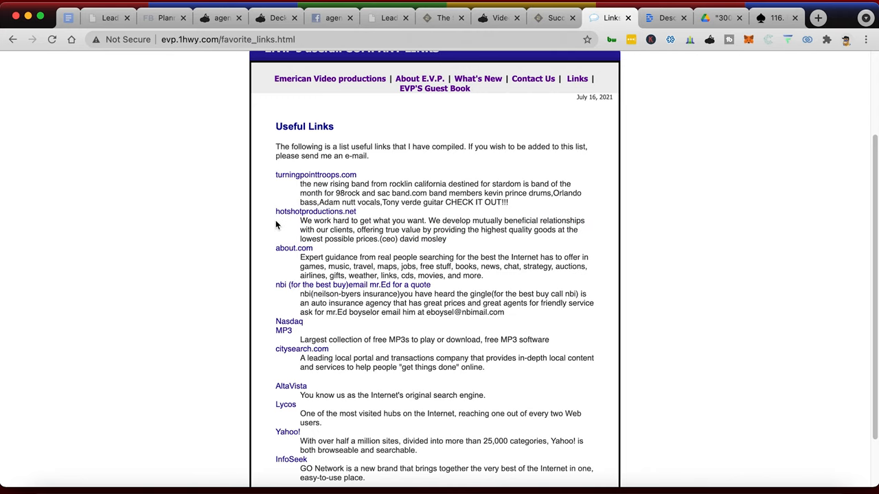
mouse_move(275, 275)
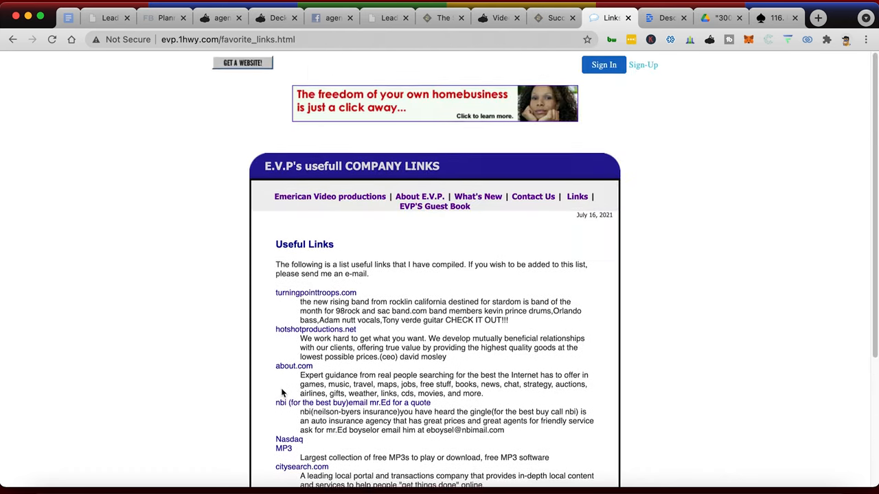
scroll(down, 3)
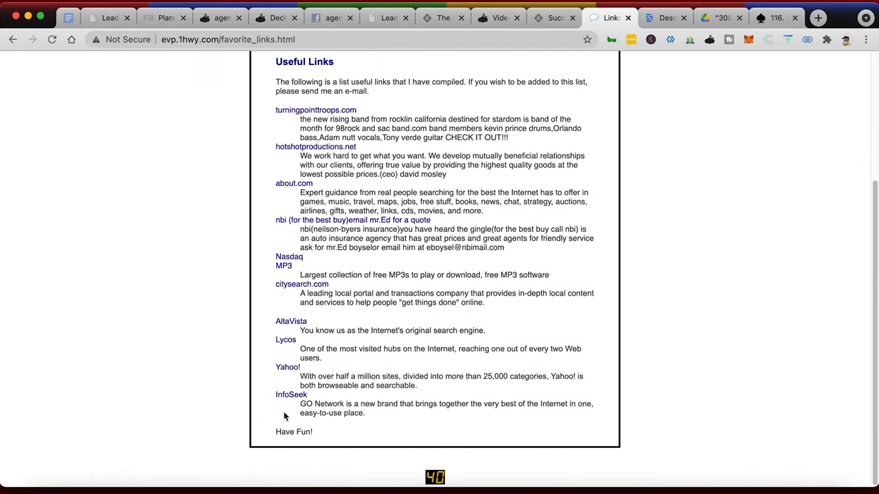
mouse_move(281, 349)
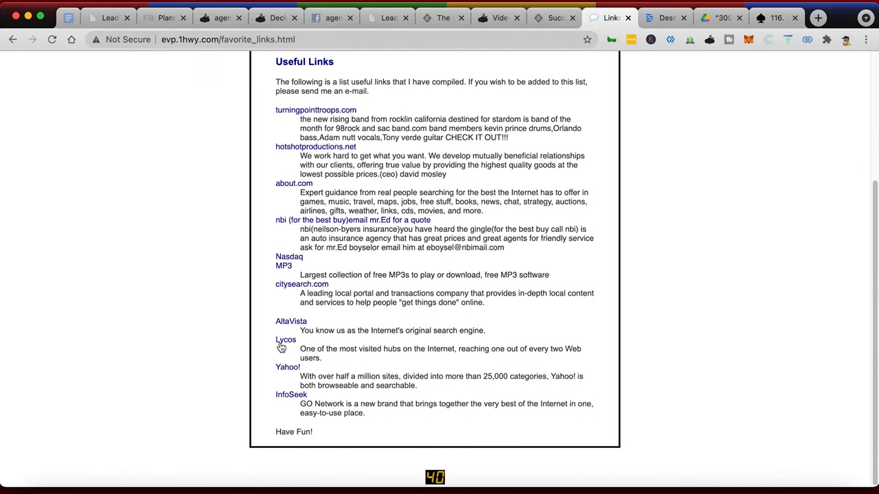
mouse_move(335, 354)
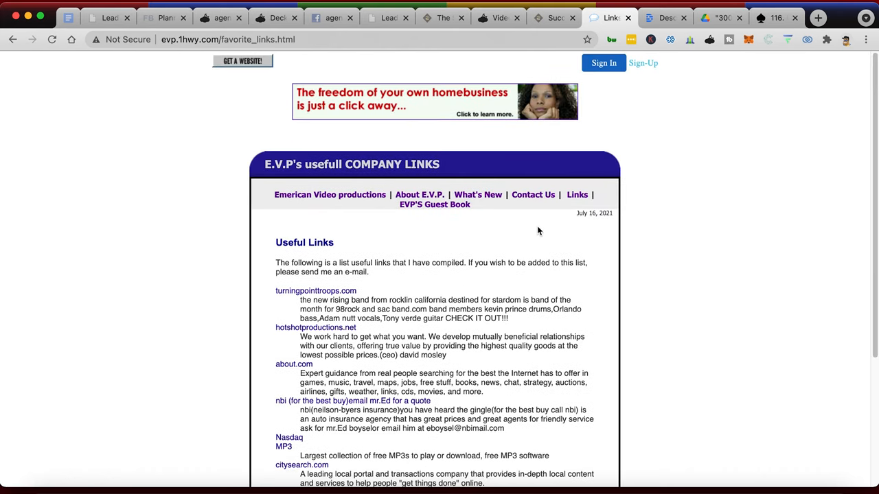
mouse_move(445, 206)
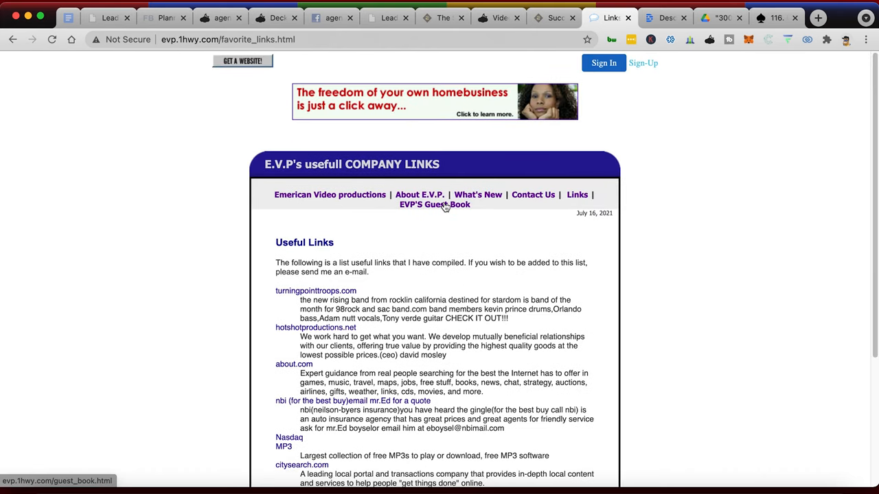
Step: Fill the guestbook with name Adrian, location America and comment HELLO YOUTUBE FANS, then submit it
click(434, 204)
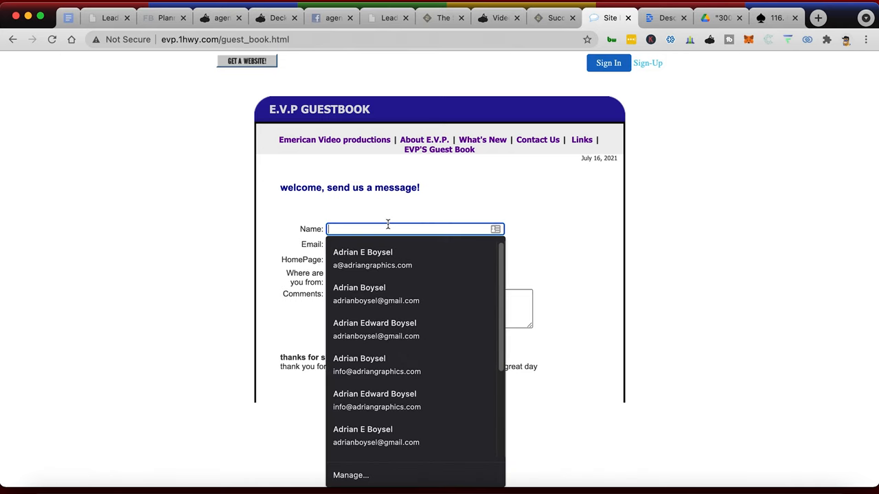
text(Adrian Graphics YouTube)
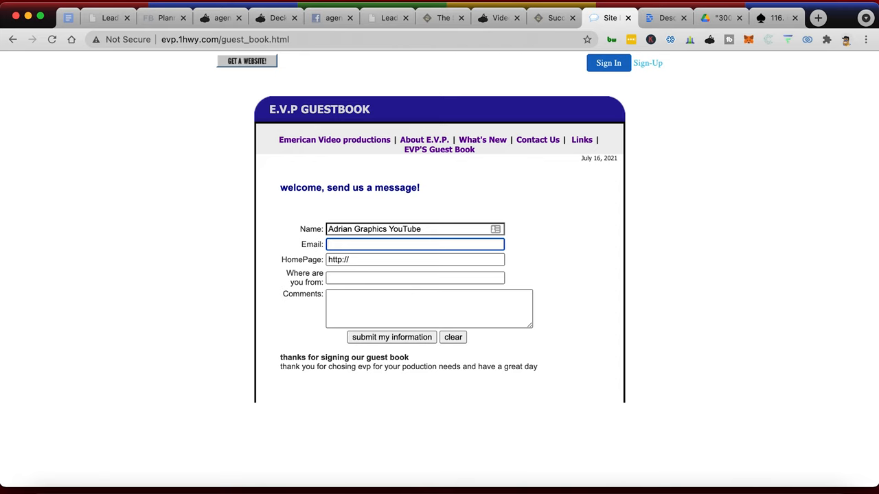
click(415, 277)
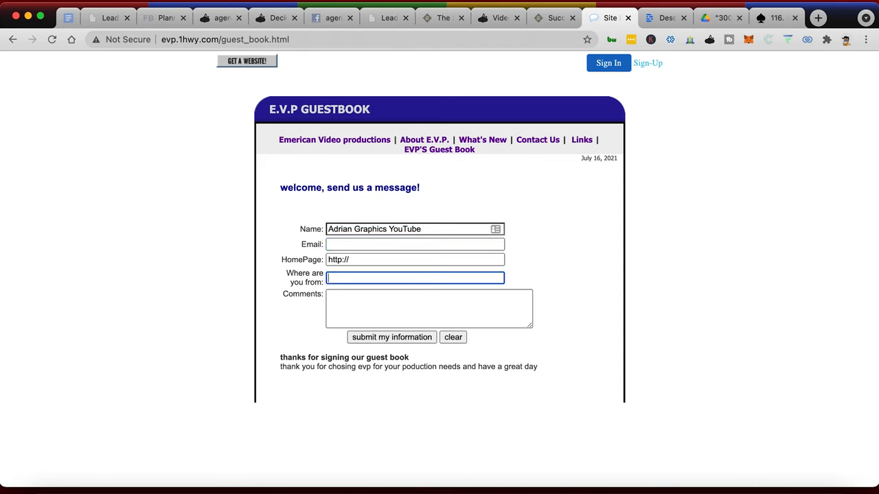
text(America)
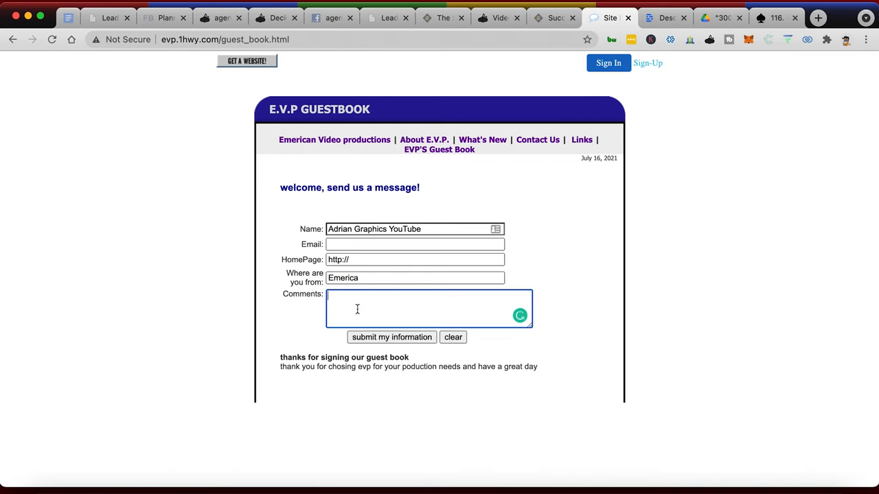
text(HELLO)
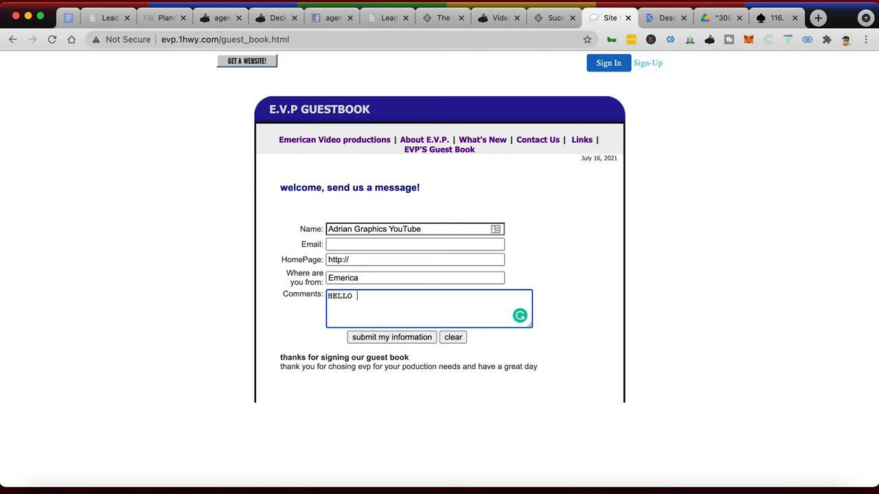
text(YOUTUBE FANS!!!)
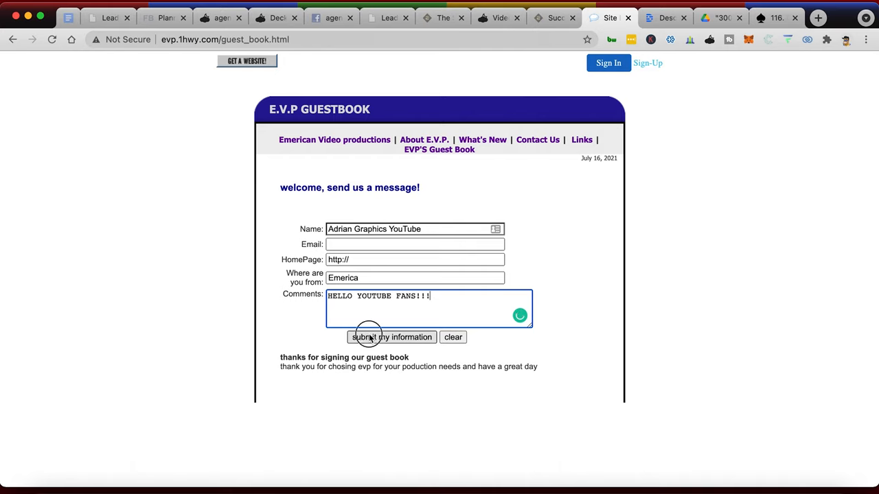
click(393, 338)
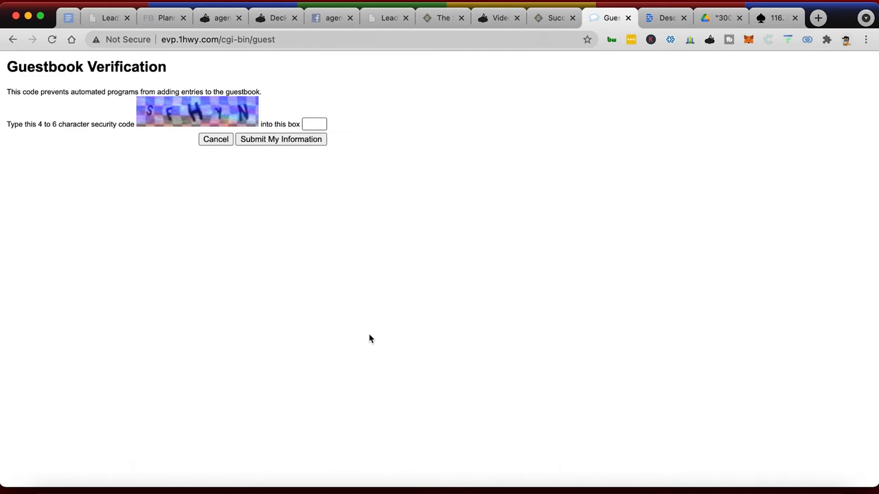
Step: Enter the security code to post the entry, then scroll down to the November 2003 signings
text(sp)
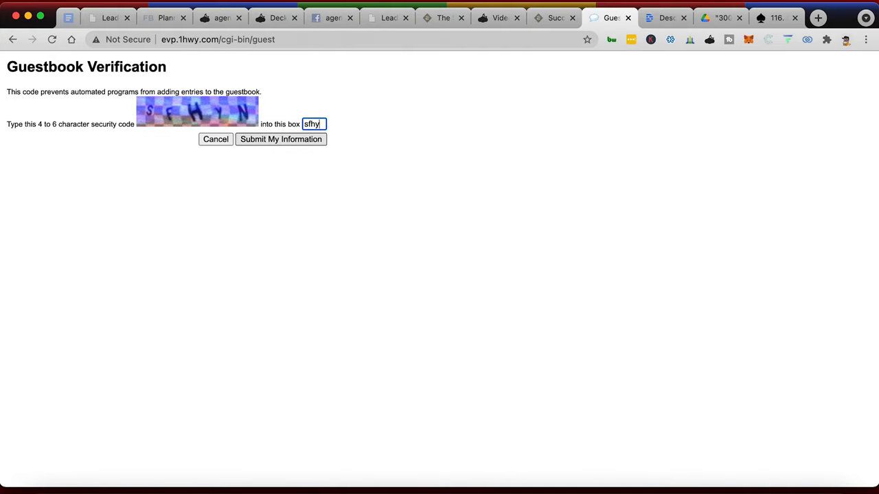
click(281, 140)
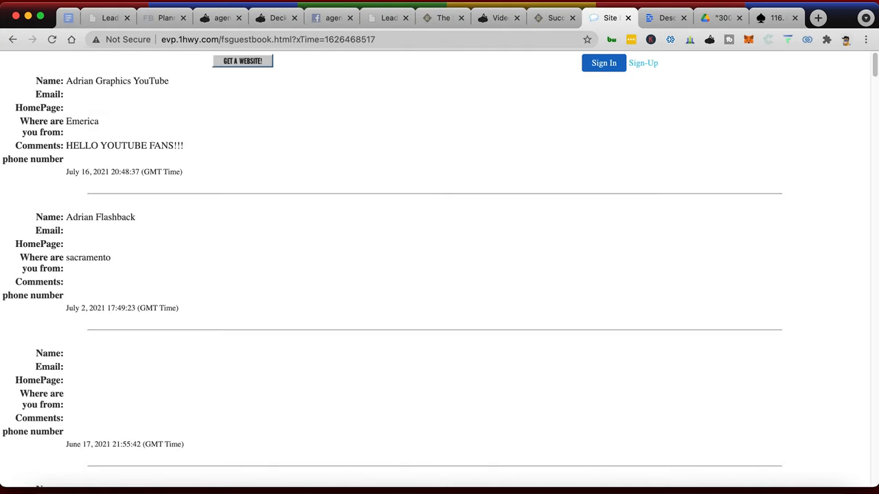
mouse_move(219, 225)
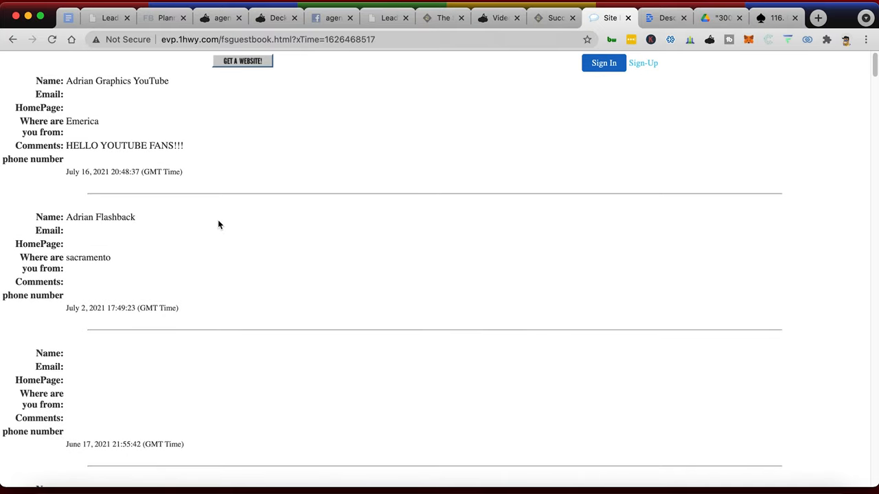
scroll(down, 3)
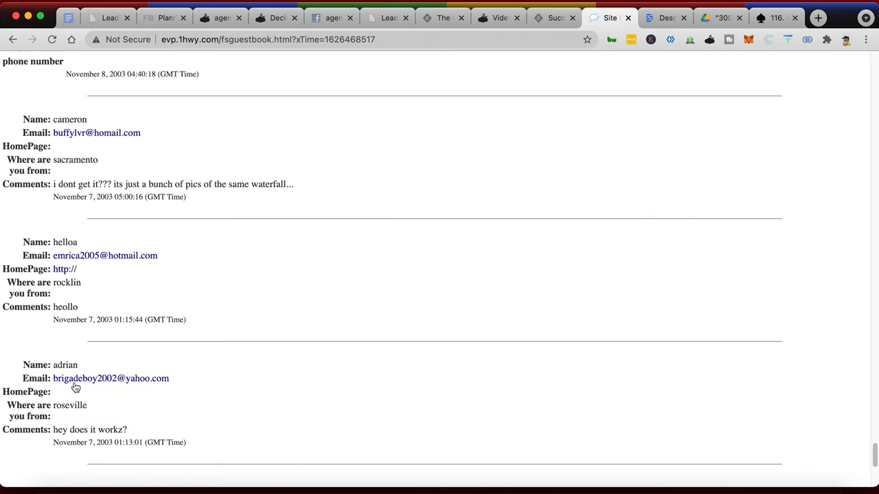
mouse_move(96, 389)
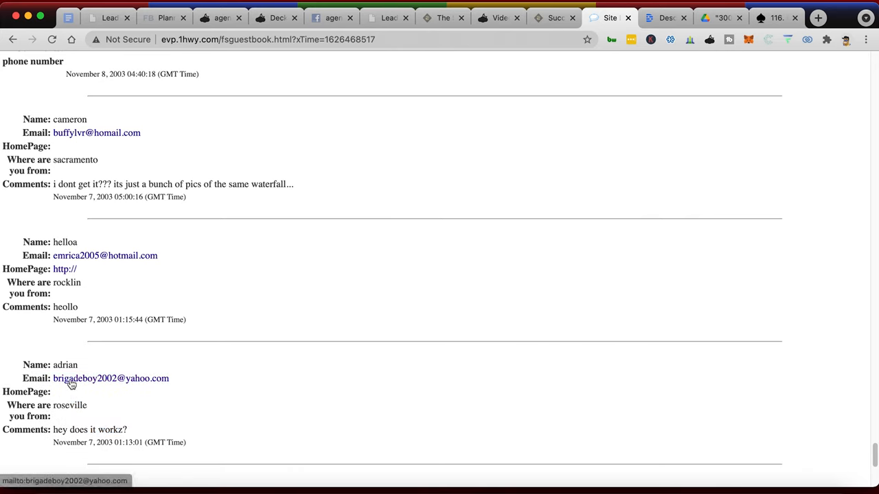
mouse_move(113, 389)
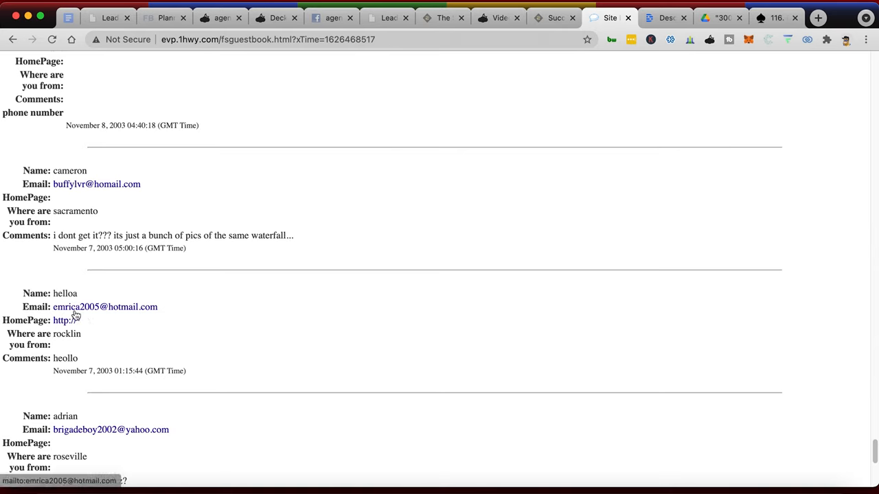
mouse_move(68, 357)
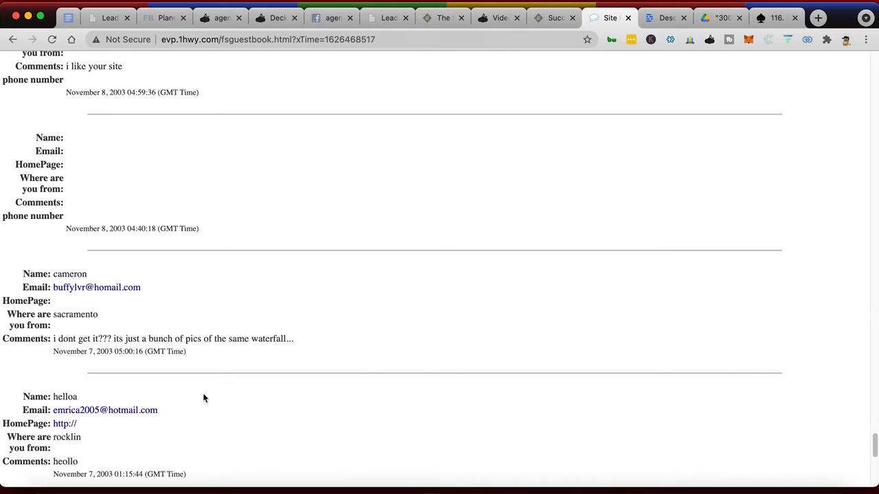
mouse_move(203, 398)
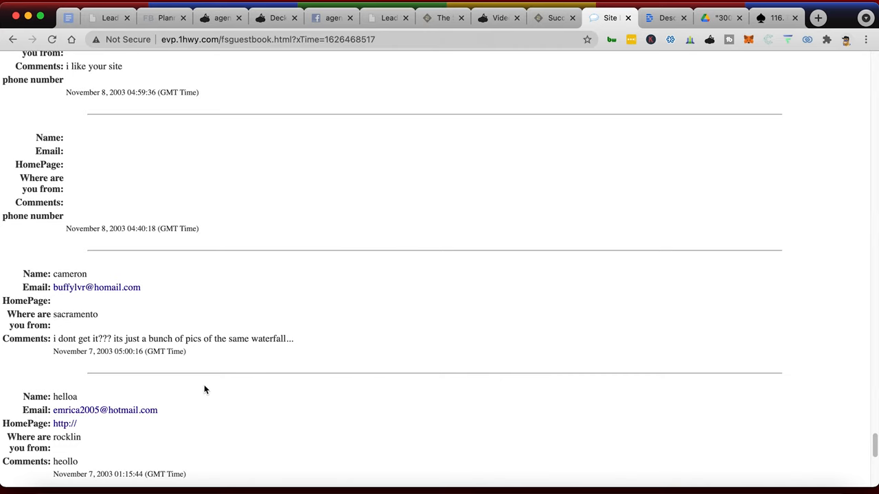
mouse_move(60, 297)
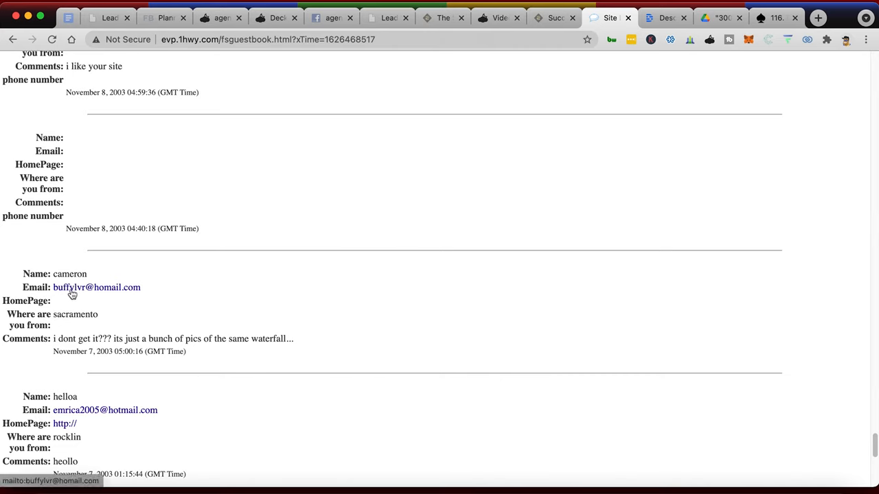
mouse_move(126, 313)
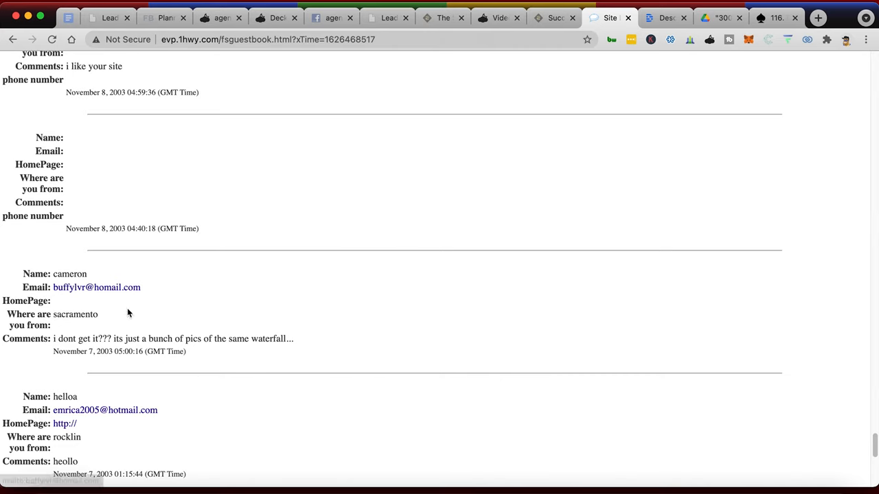
double_click(68, 273)
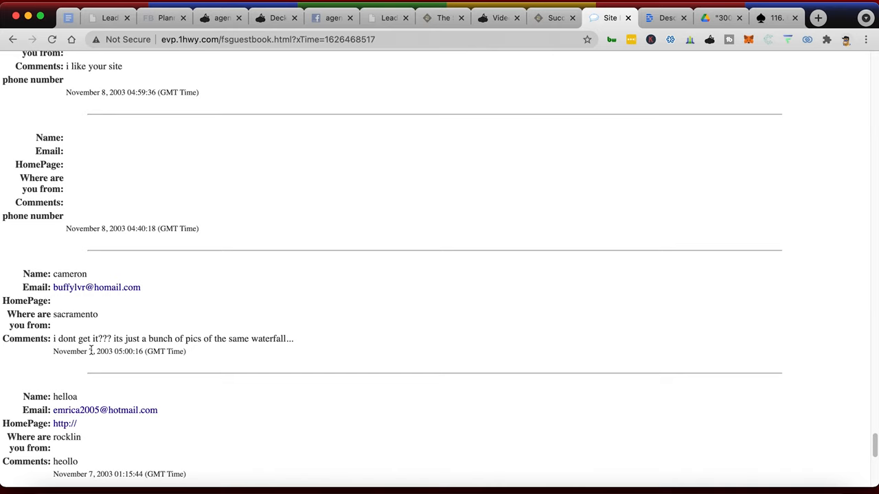
mouse_move(269, 341)
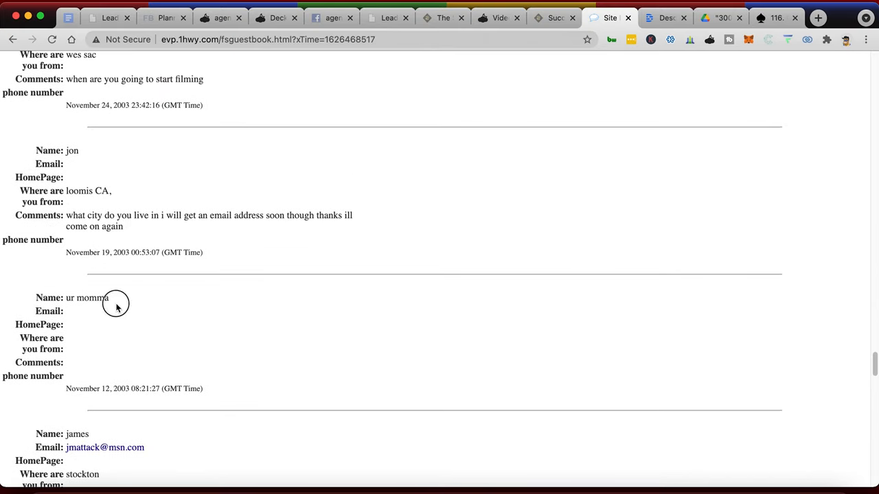
Step: Scroll up through the 2004 entries, highlighting the answers 'in a shoe' and 'notin'
scroll(up, 3)
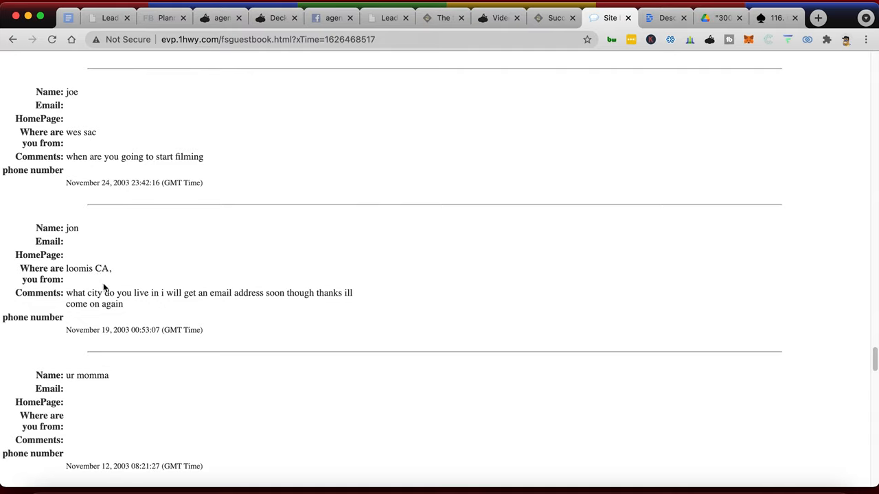
scroll(up, 3)
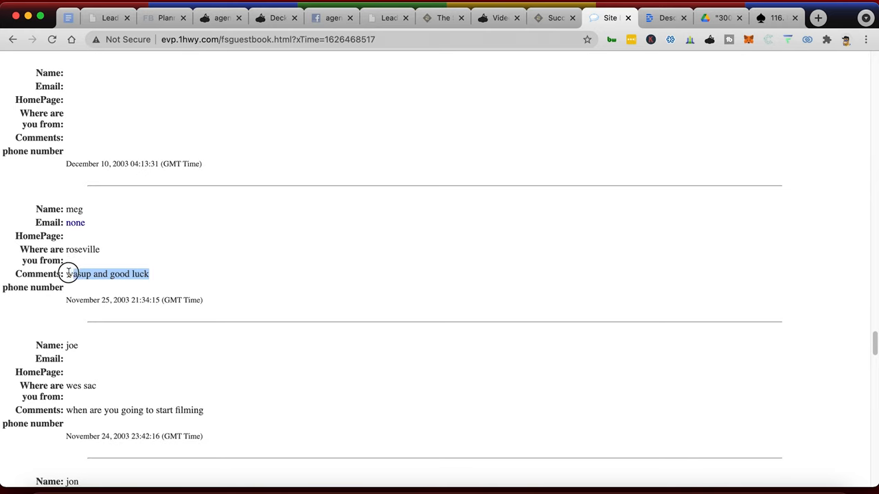
scroll(up, 3)
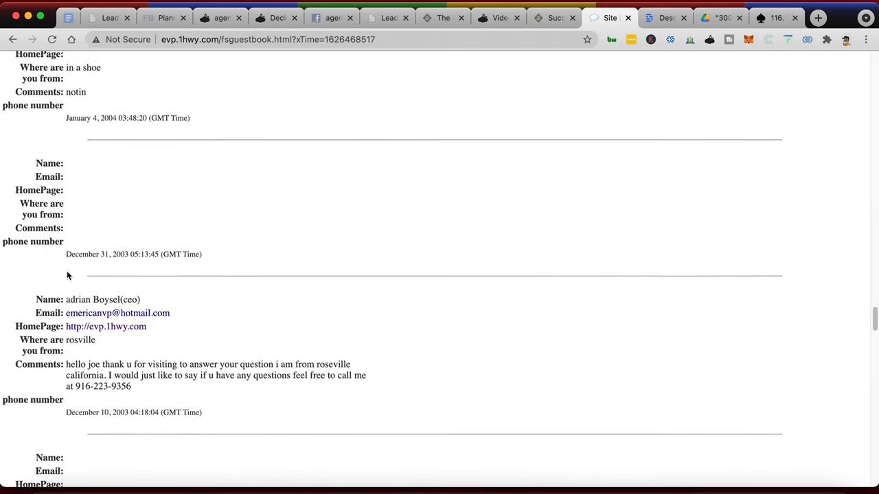
scroll(up, 3)
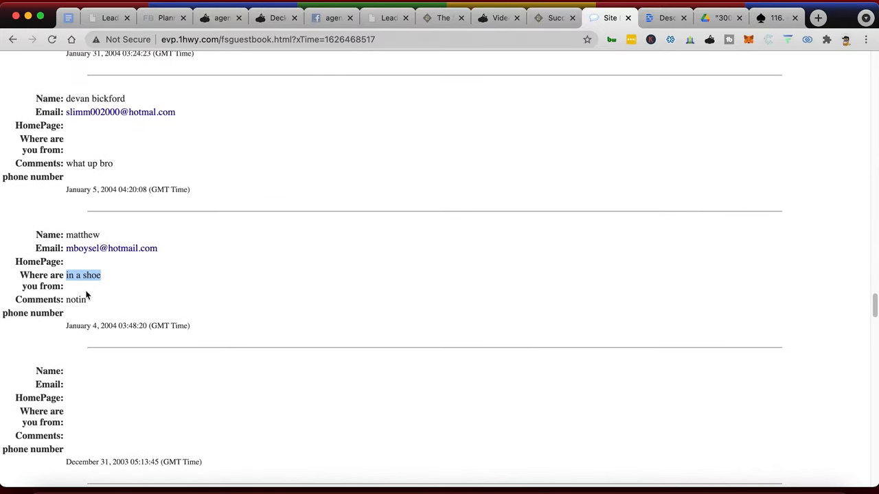
double_click(74, 300)
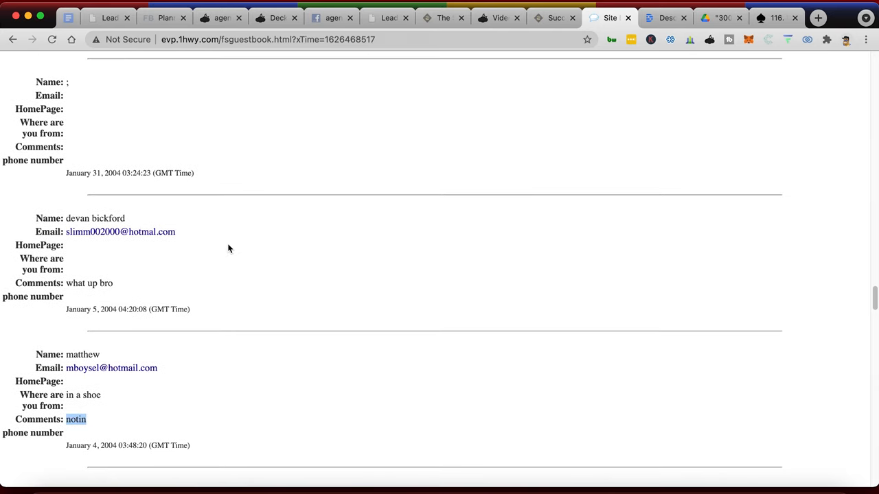
double_click(96, 219)
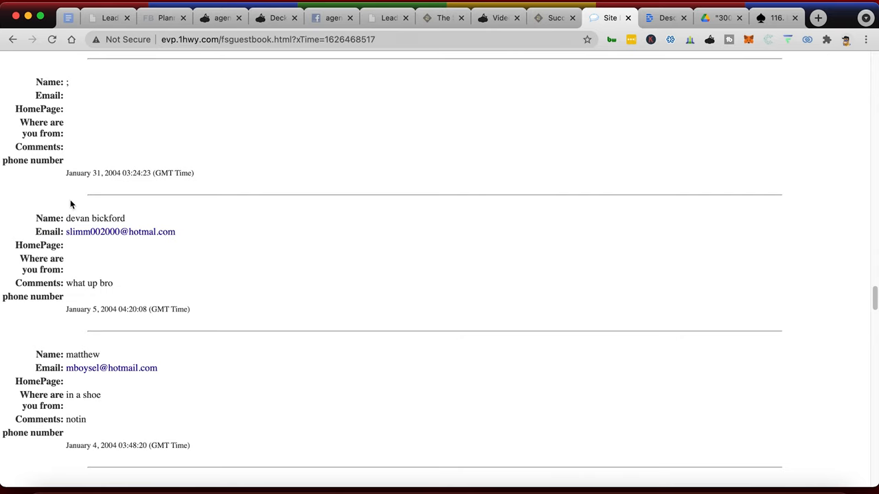
Step: Continue back to the top of the guestbook and select text in an early entry
scroll(up, 3)
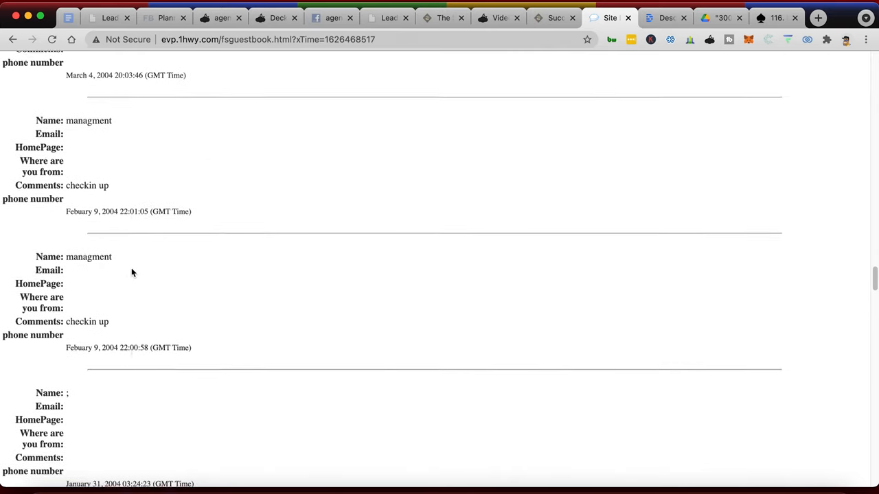
scroll(up, 3)
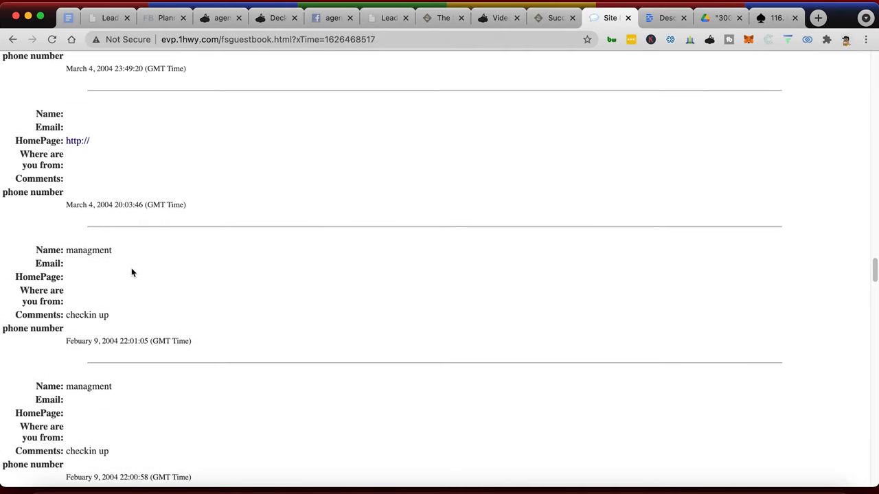
scroll(up, 3)
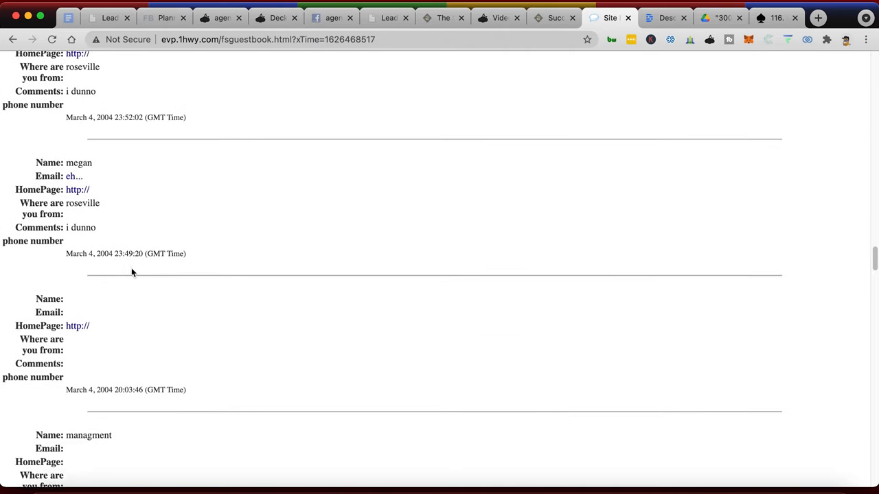
scroll(up, 3)
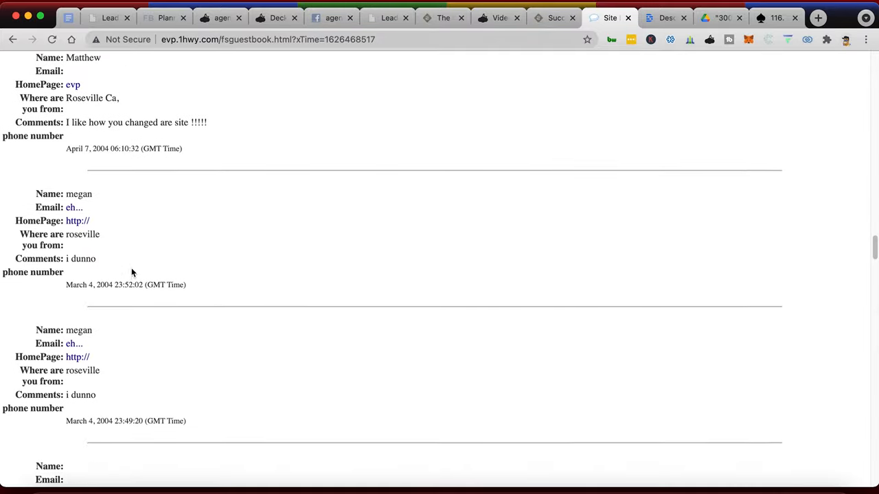
scroll(up, 3)
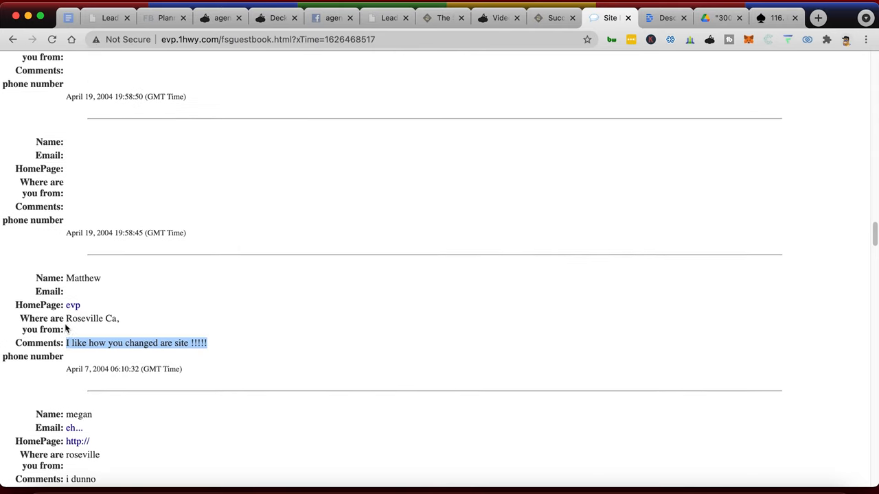
scroll(up, 3)
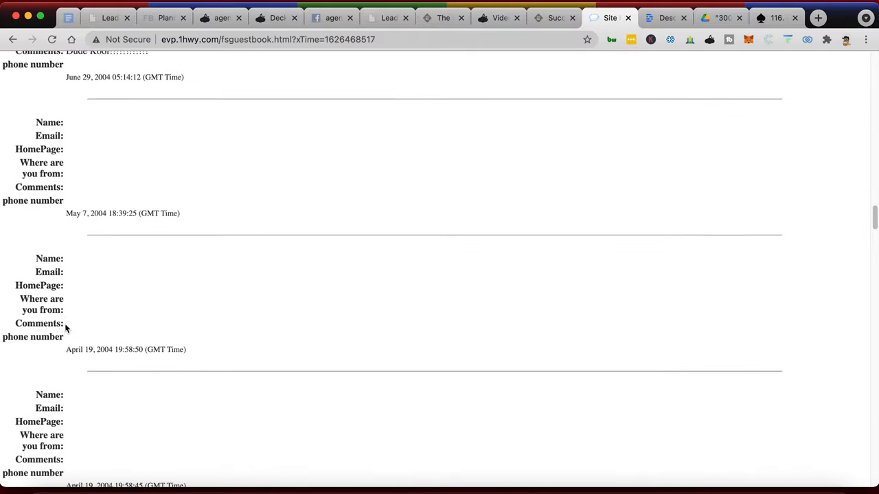
scroll(up, 3)
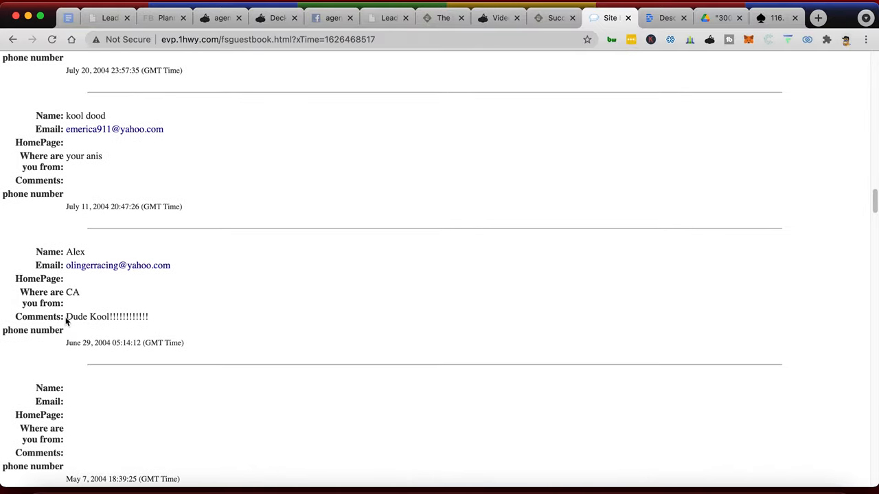
drag(66, 316, 157, 316)
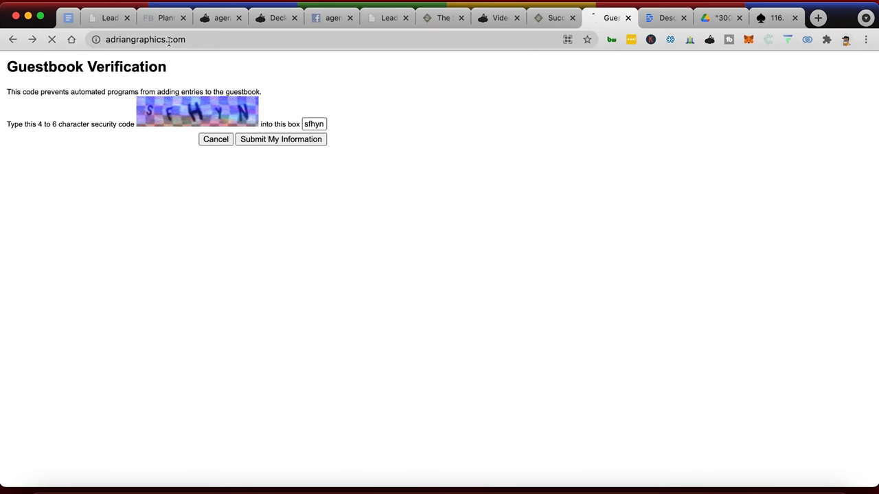
Step: Scroll the Adrian Graphics & Marketing homepage past case studies, reviews and video articles to the footer
click(280, 140)
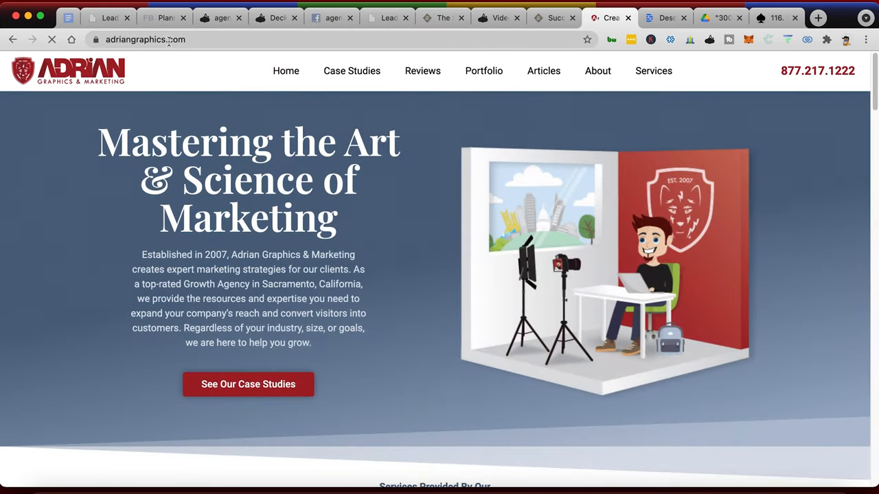
scroll(down, 3)
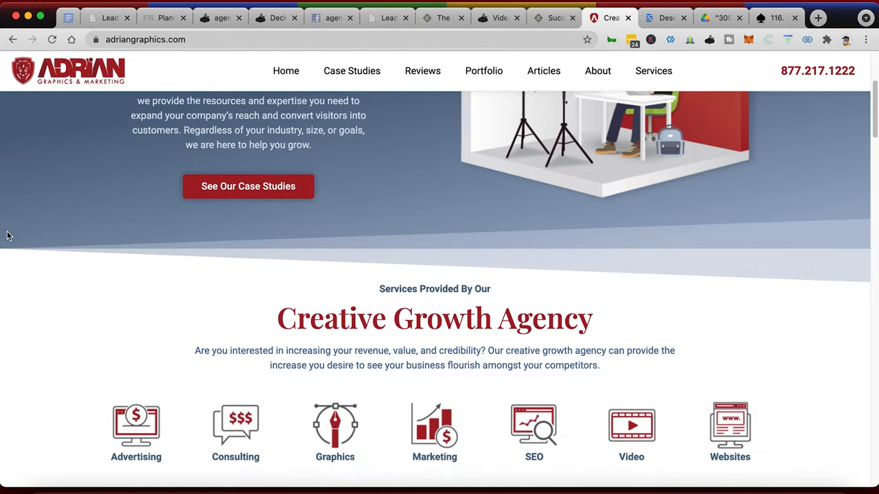
scroll(down, 3)
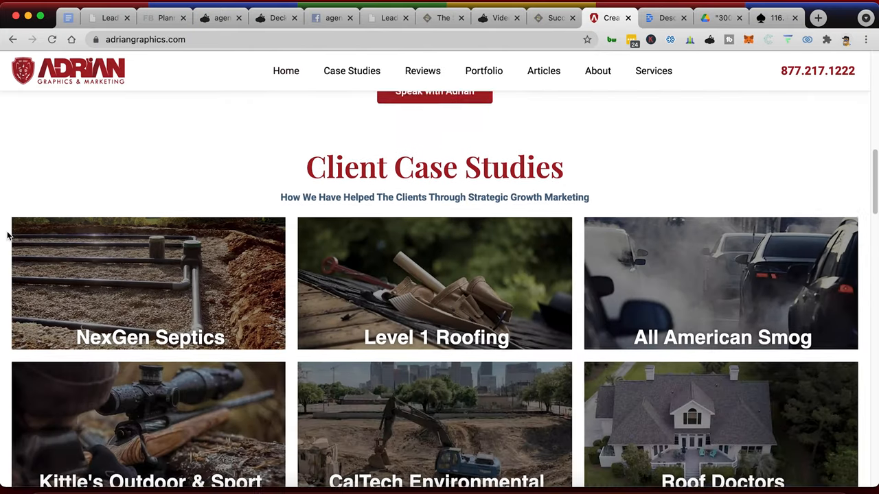
scroll(down, 3)
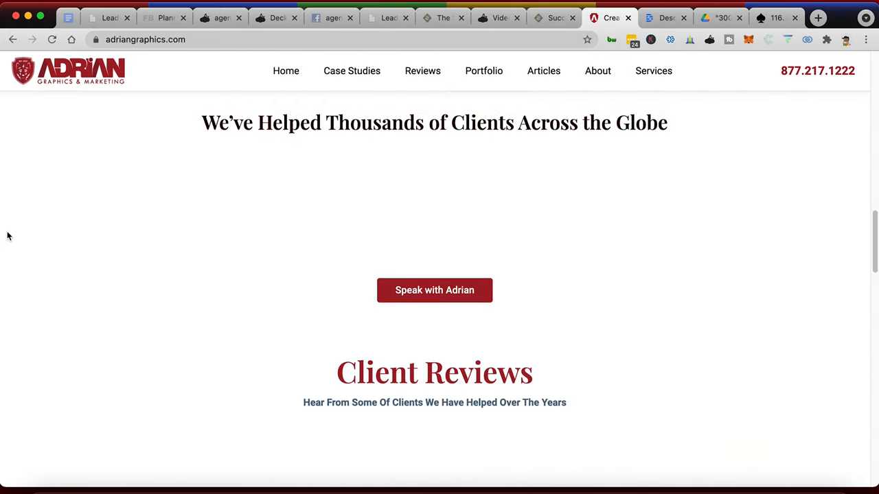
scroll(down, 3)
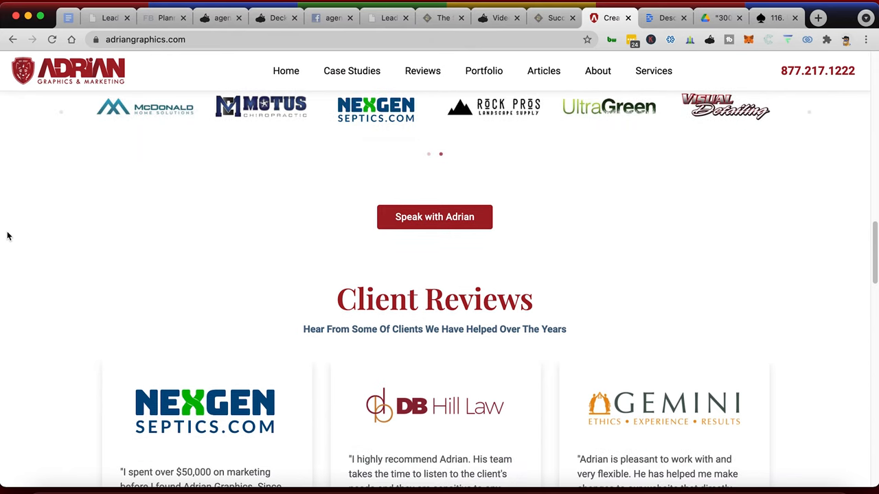
scroll(down, 3)
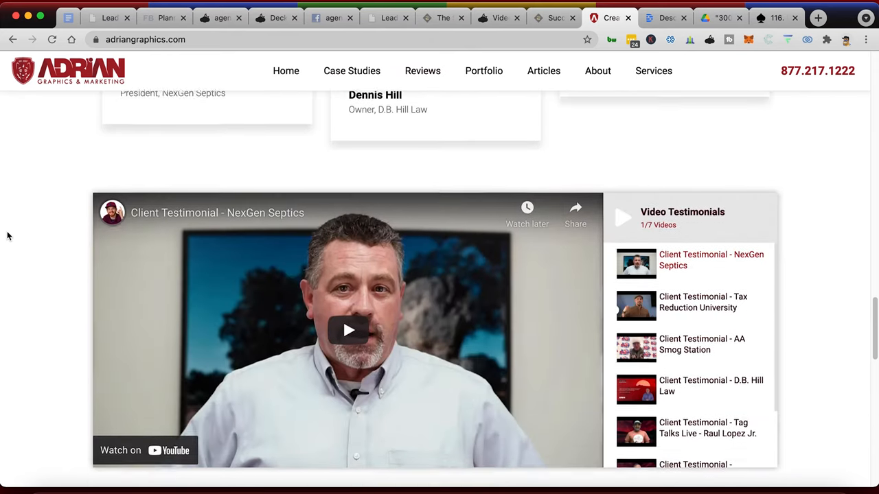
scroll(down, 3)
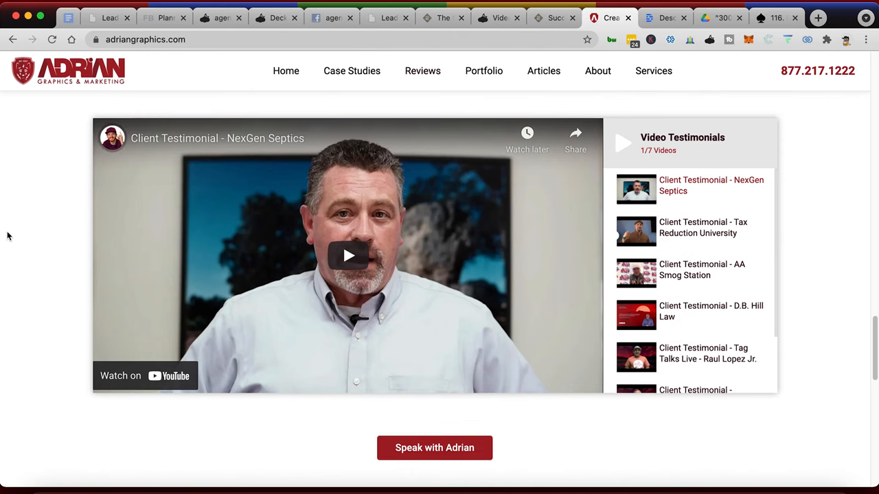
scroll(down, 3)
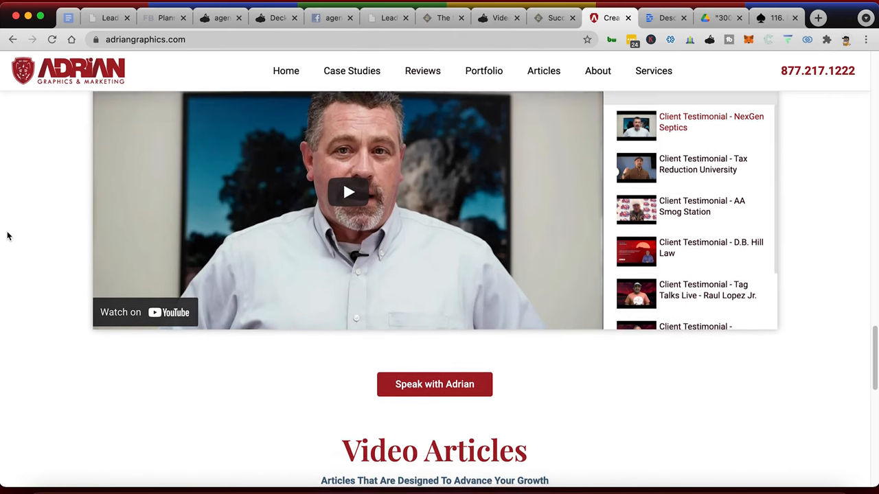
scroll(down, 3)
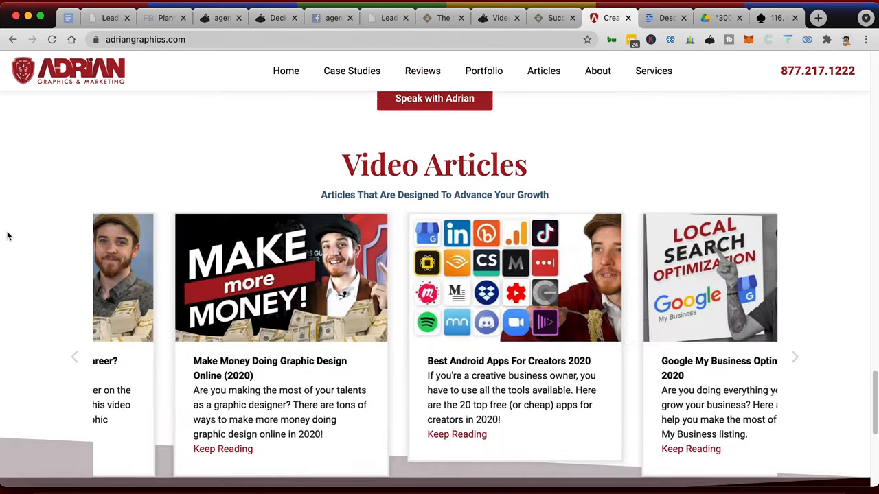
scroll(down, 3)
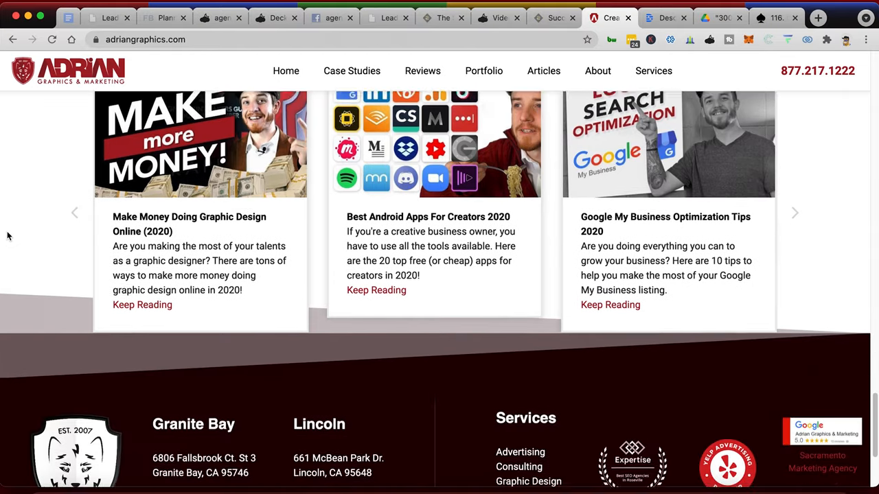
scroll(down, 3)
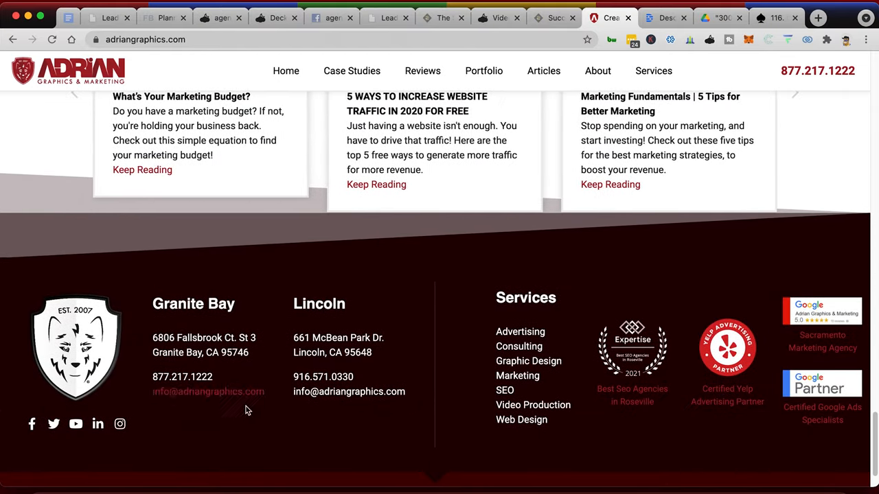
scroll(down, 3)
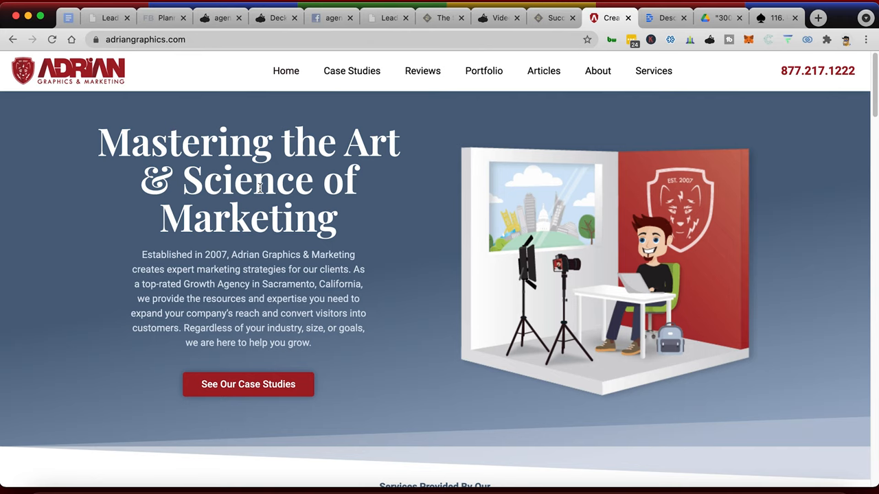
mouse_move(700, 211)
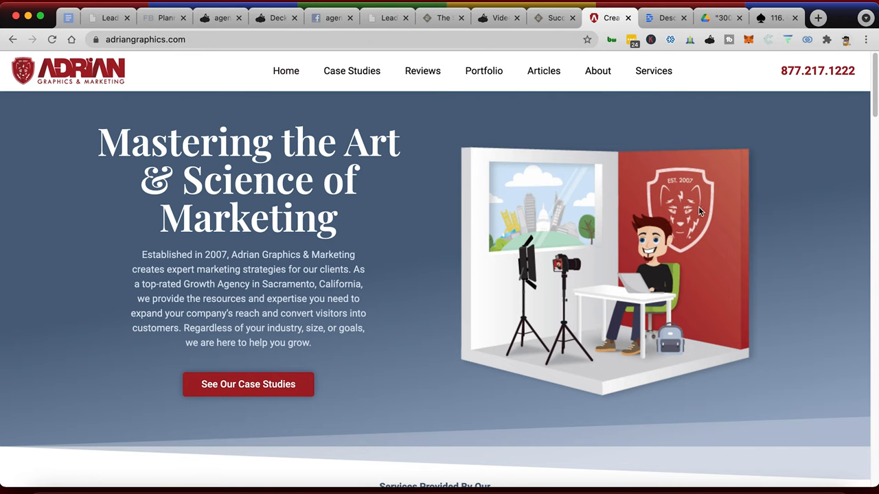
mouse_move(652, 181)
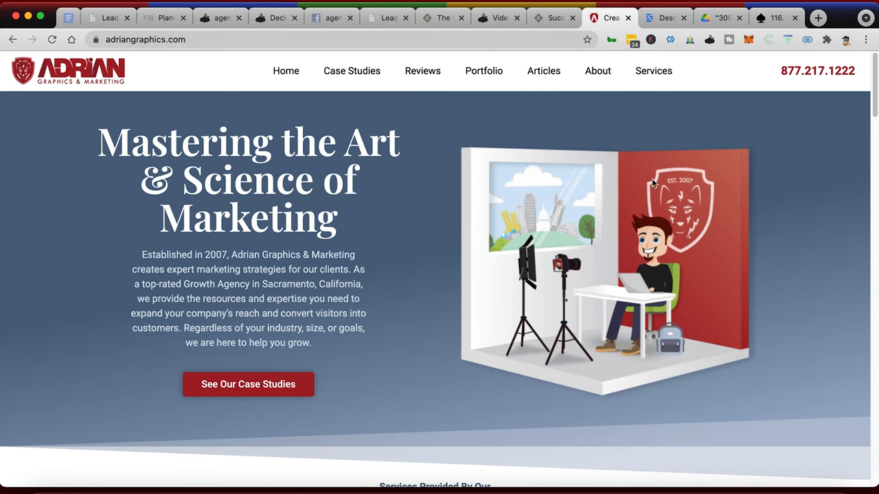